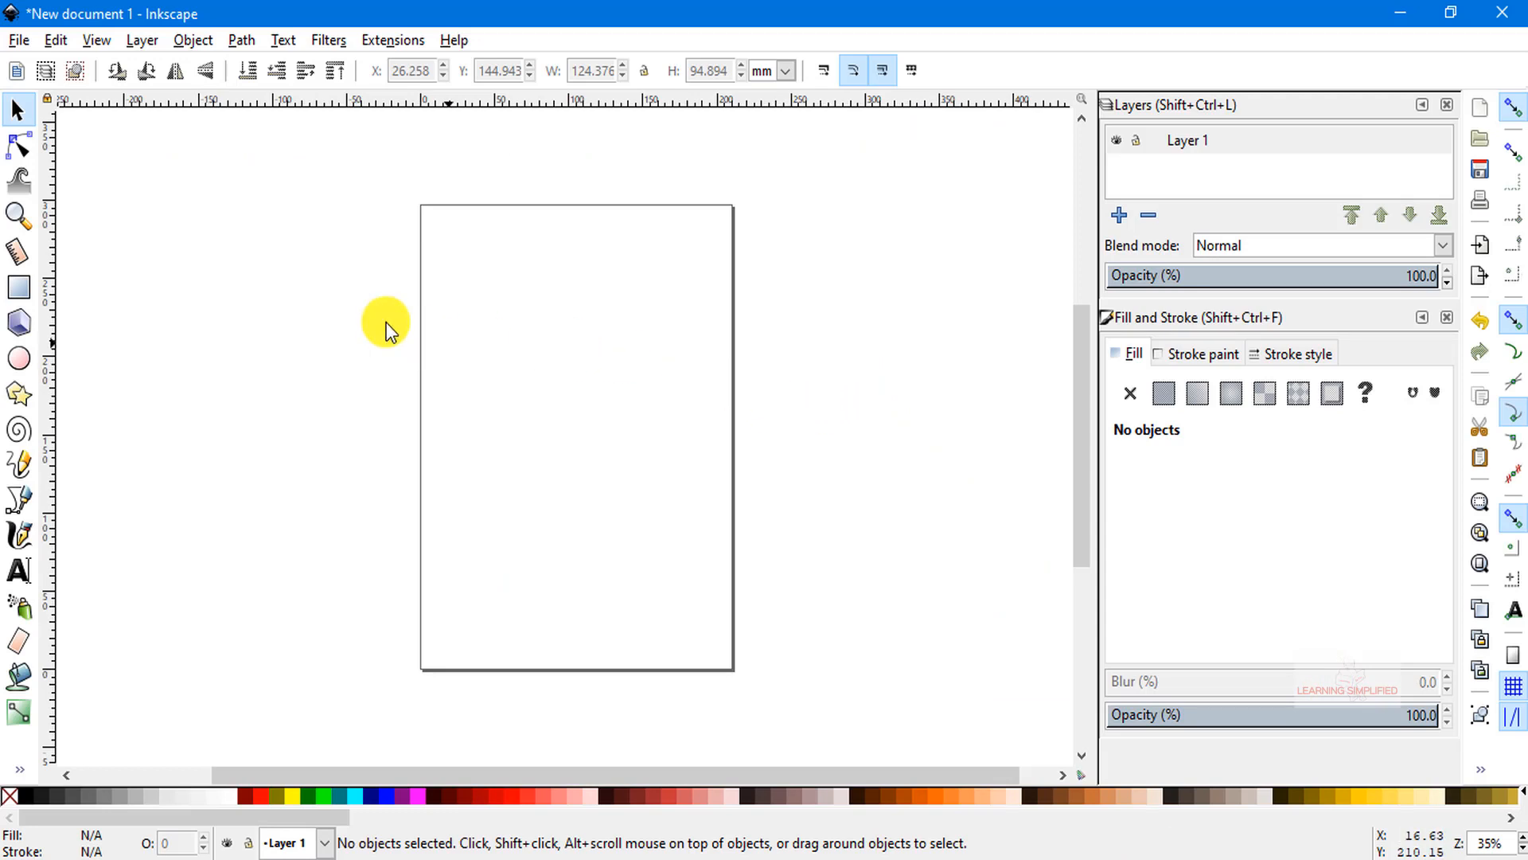
- Draw a light grey rectangle across the upper page and narrow it with the Selector
click(19, 287)
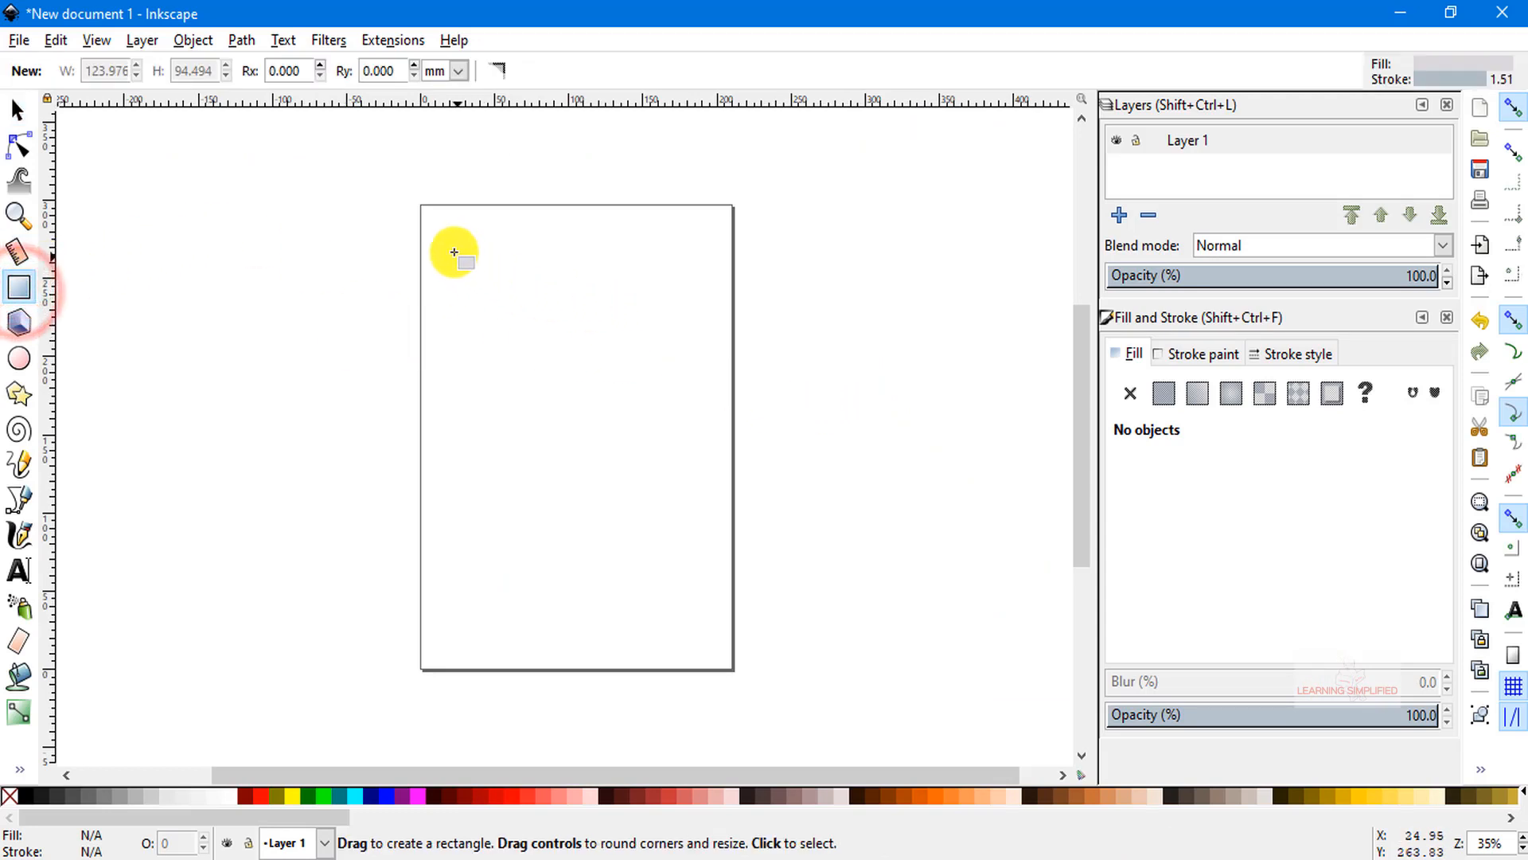
drag(454, 253, 688, 375)
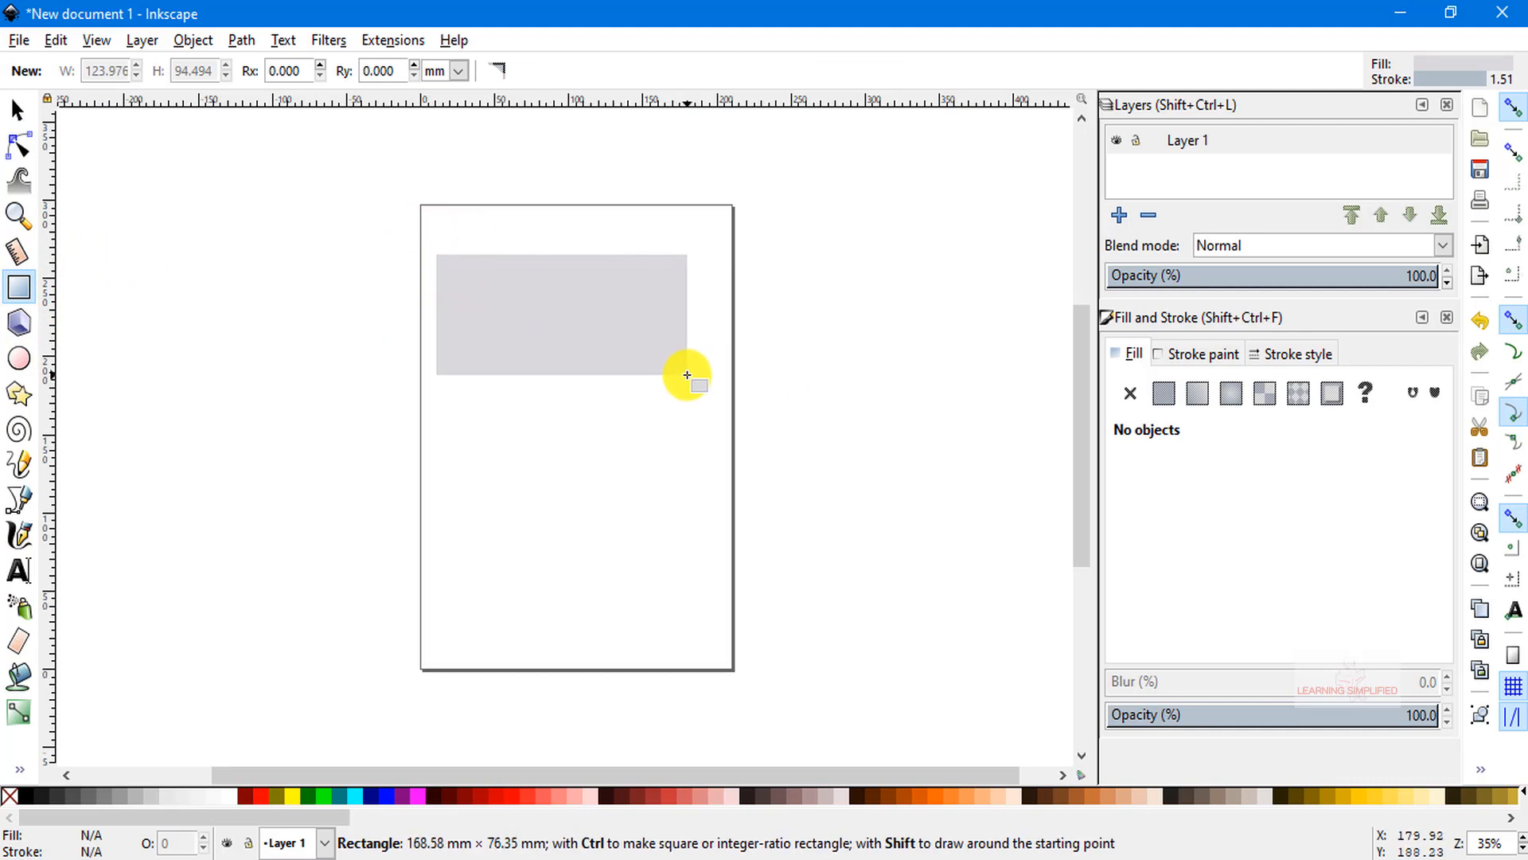
click(14, 110)
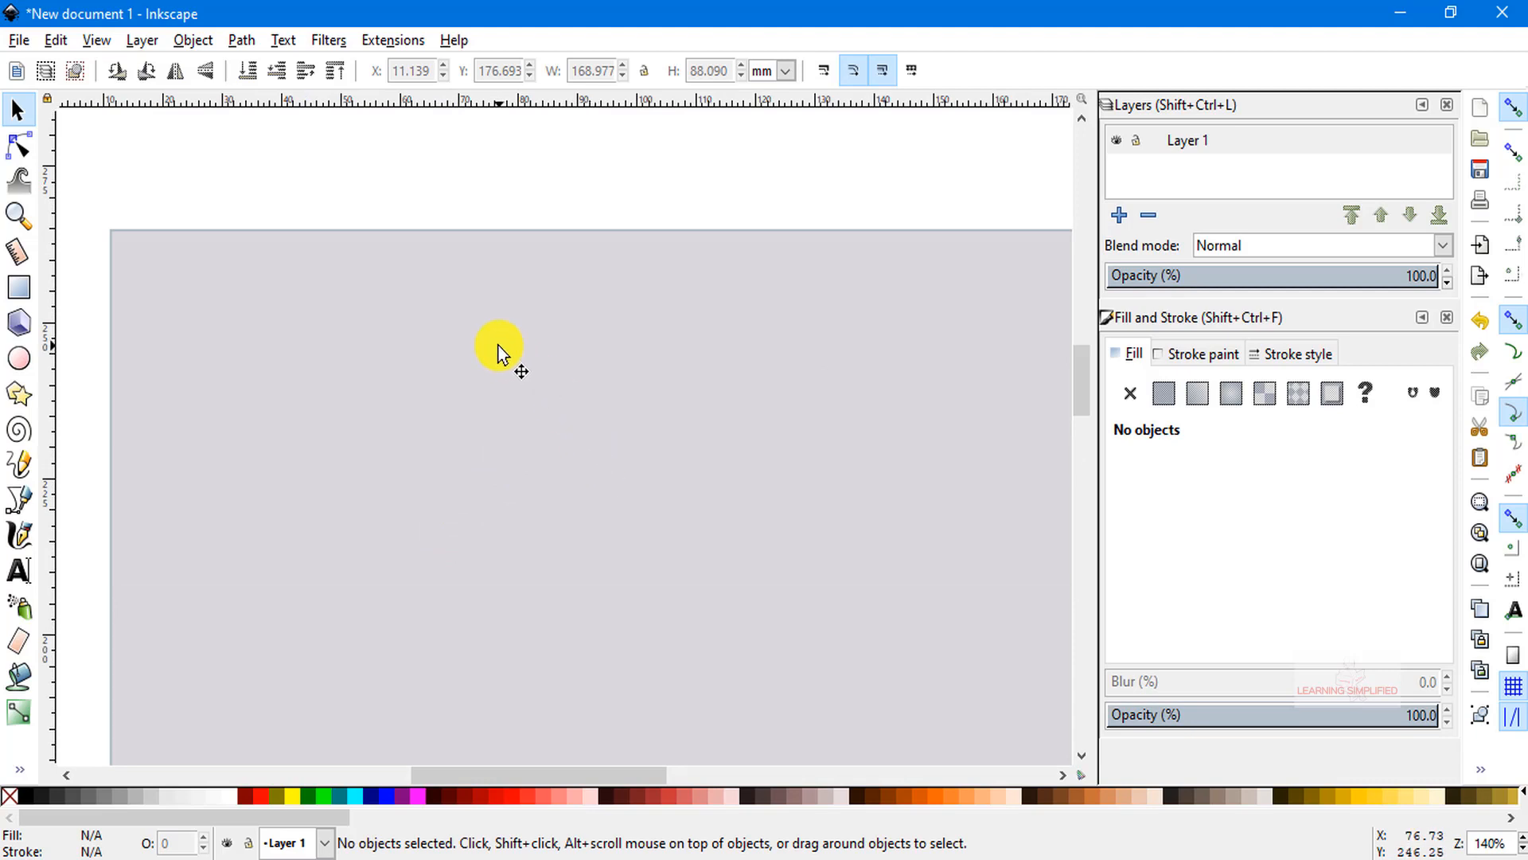
mouse_move(407, 237)
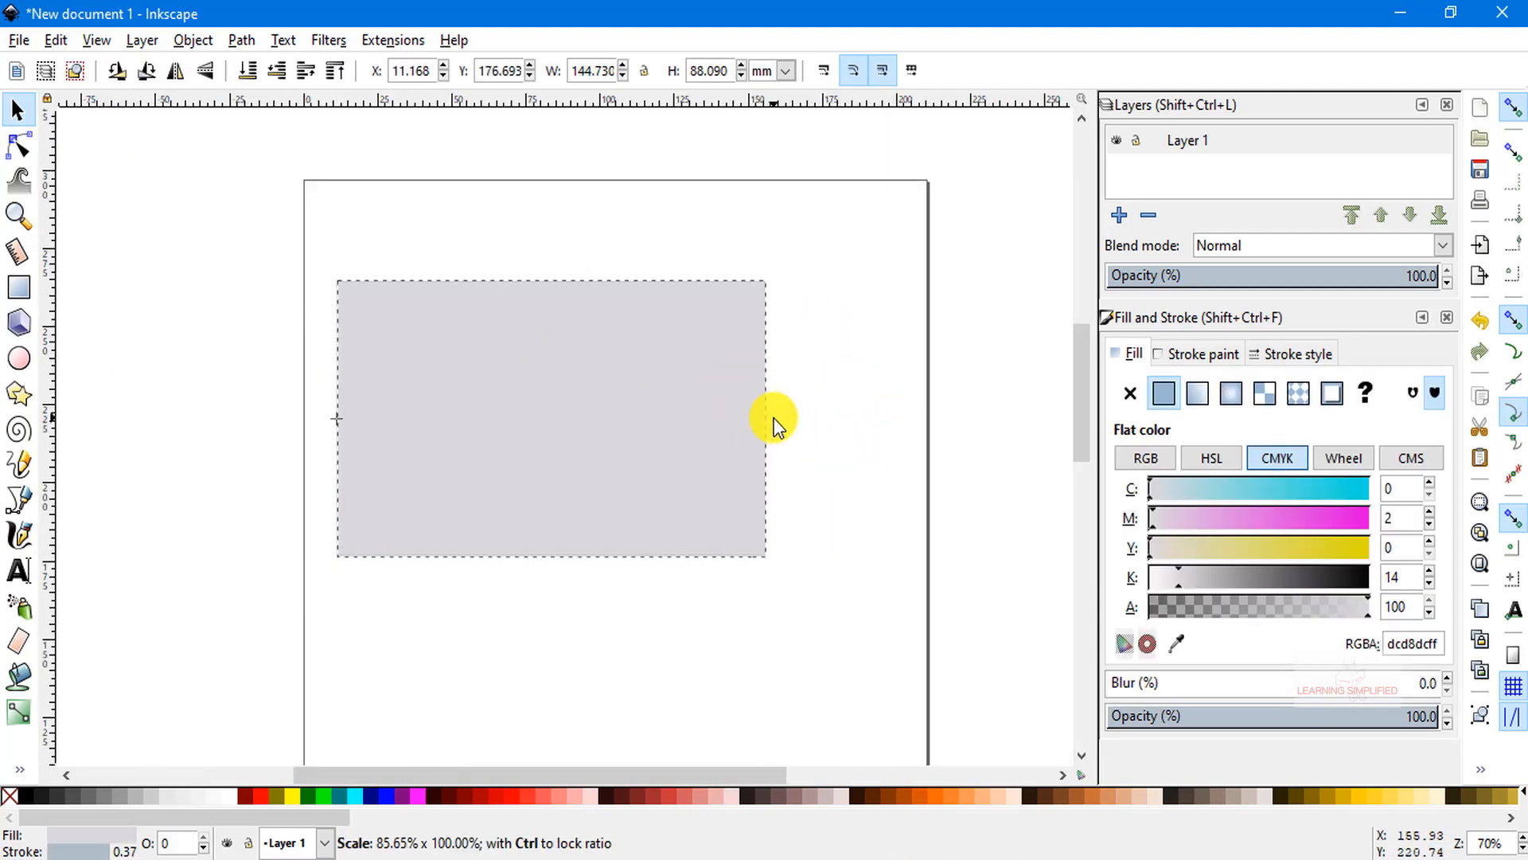
click(775, 419)
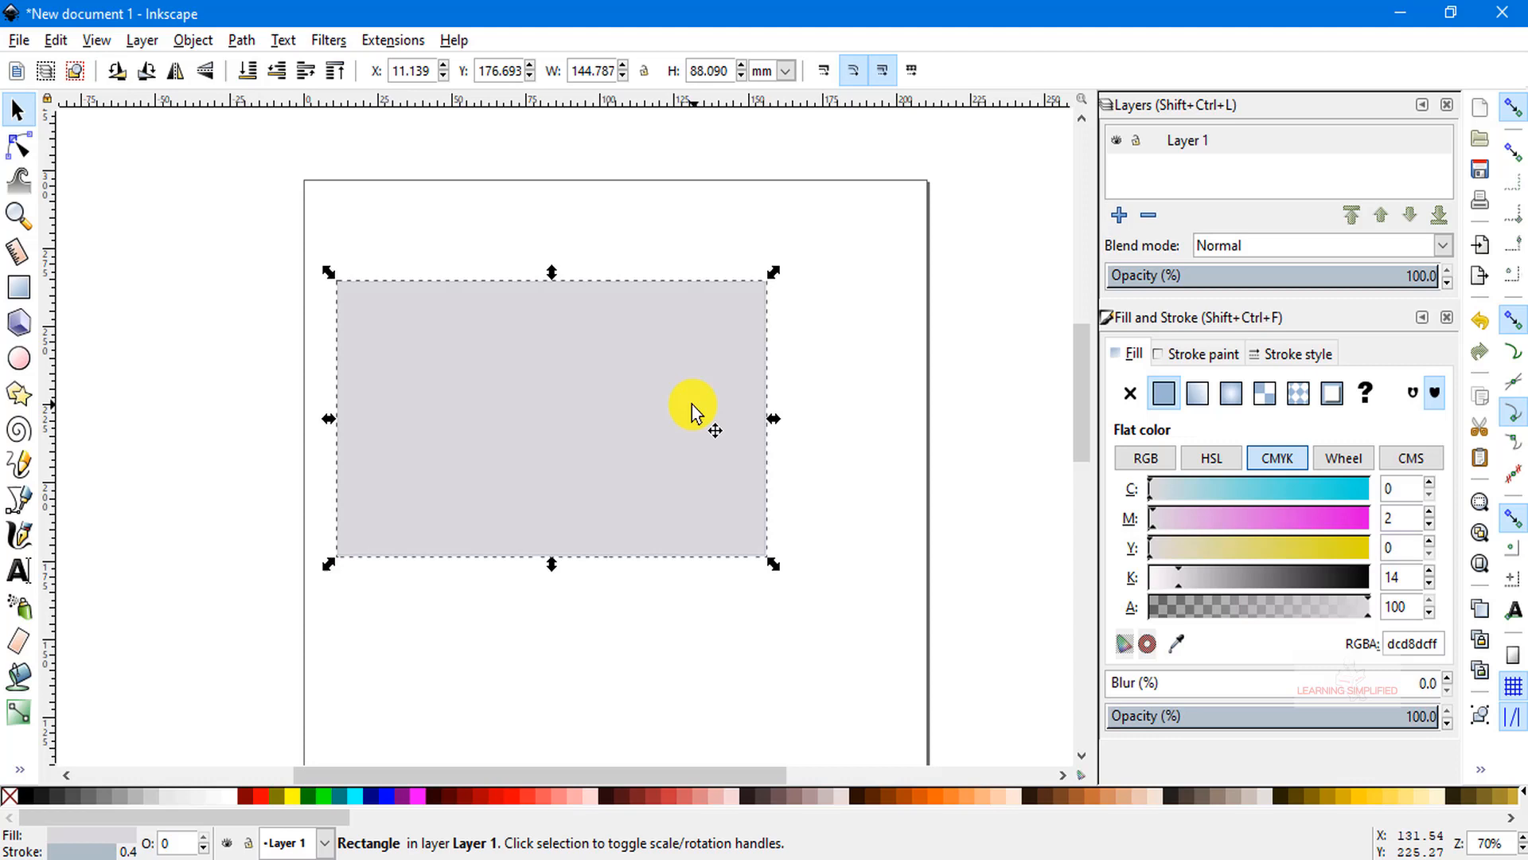
- Draw a circle overlapping the lower edge of the grey rectangle
click(19, 358)
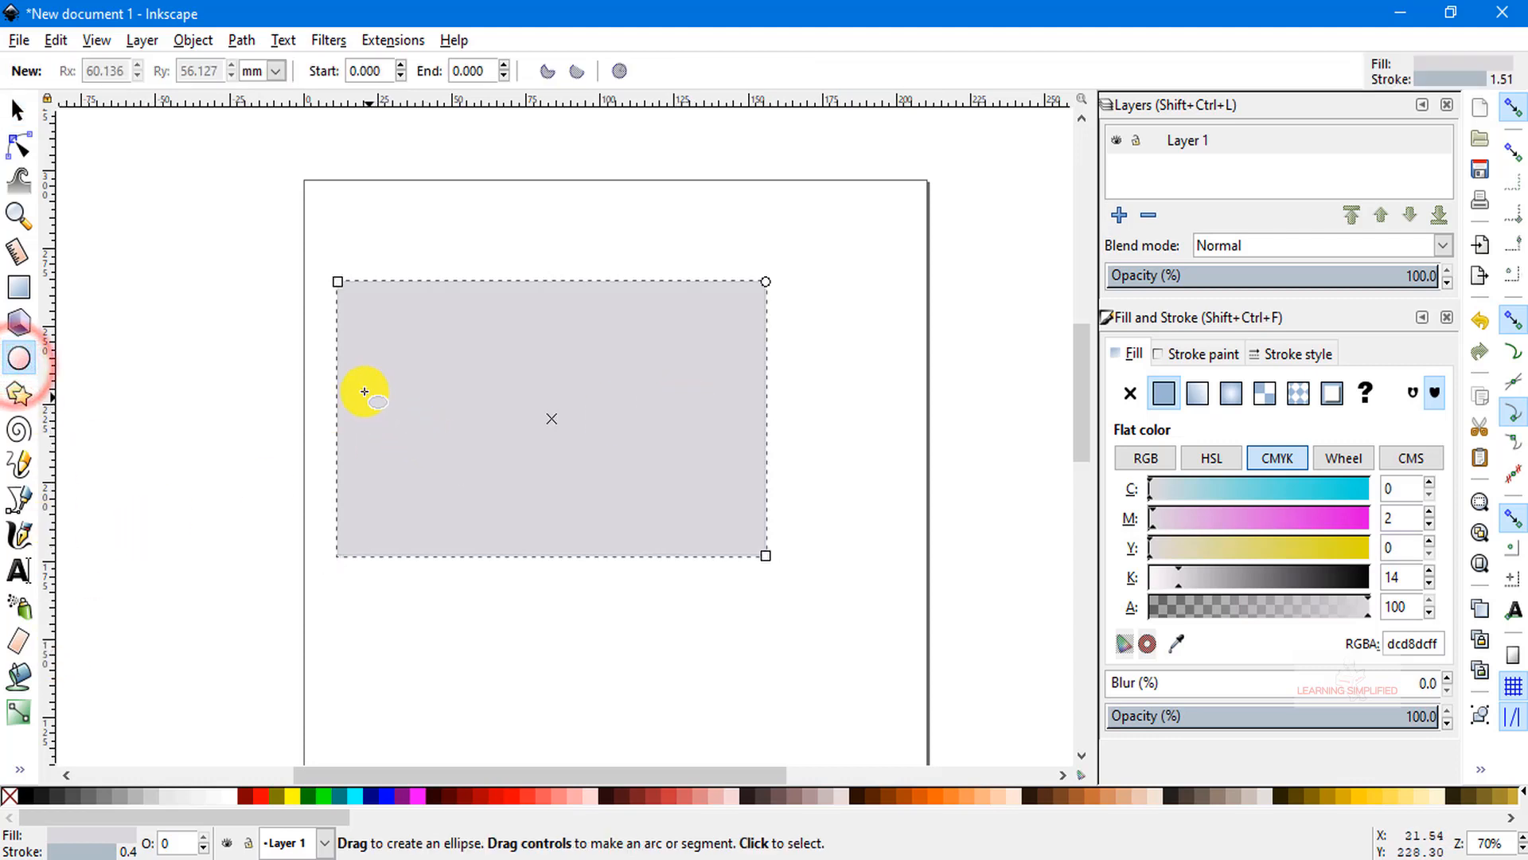
drag(366, 391, 632, 680)
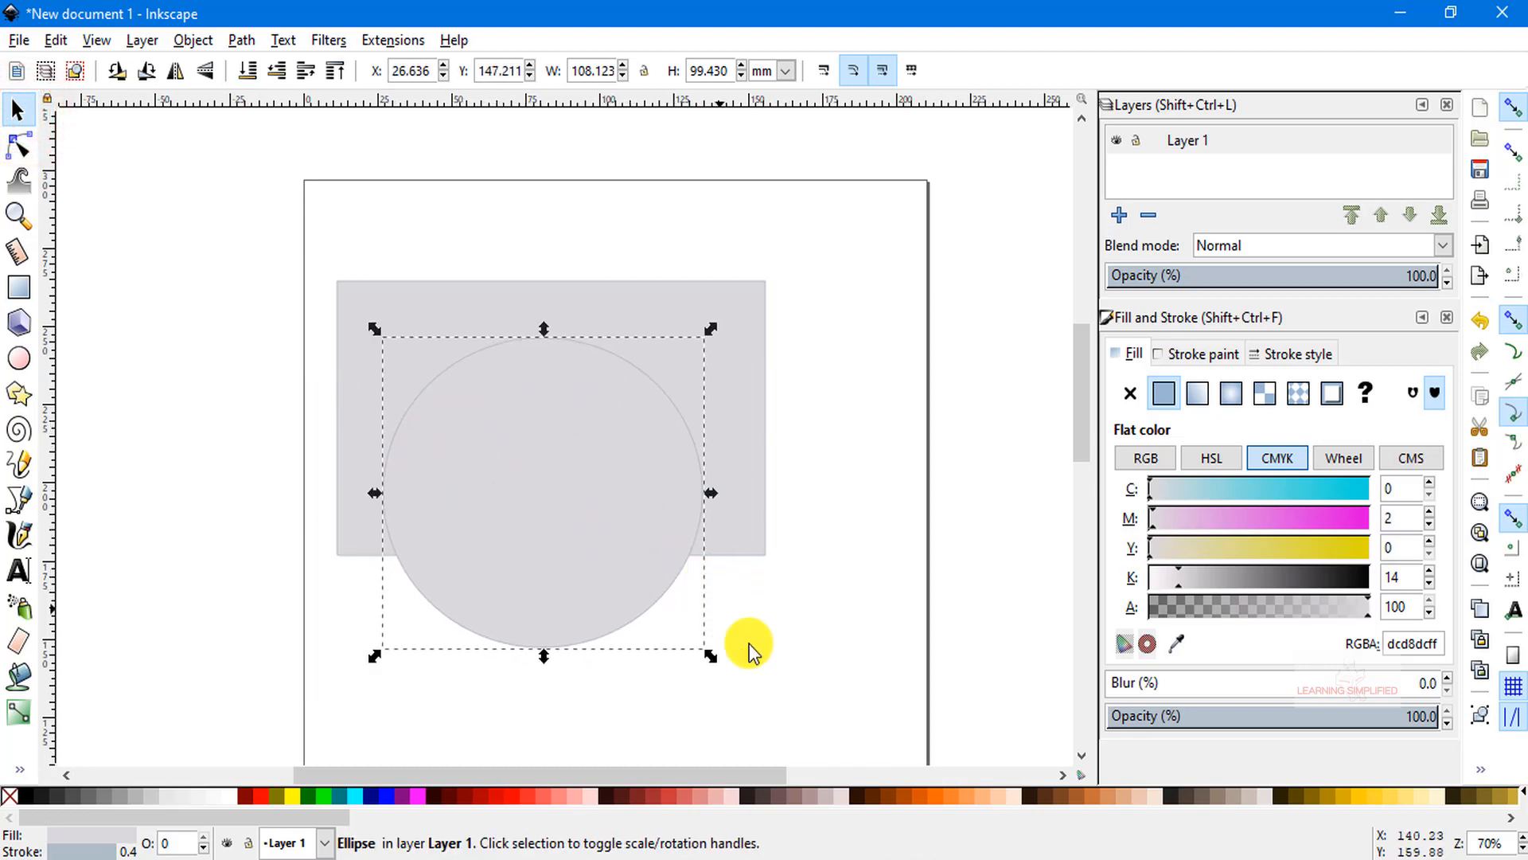
mouse_move(688, 404)
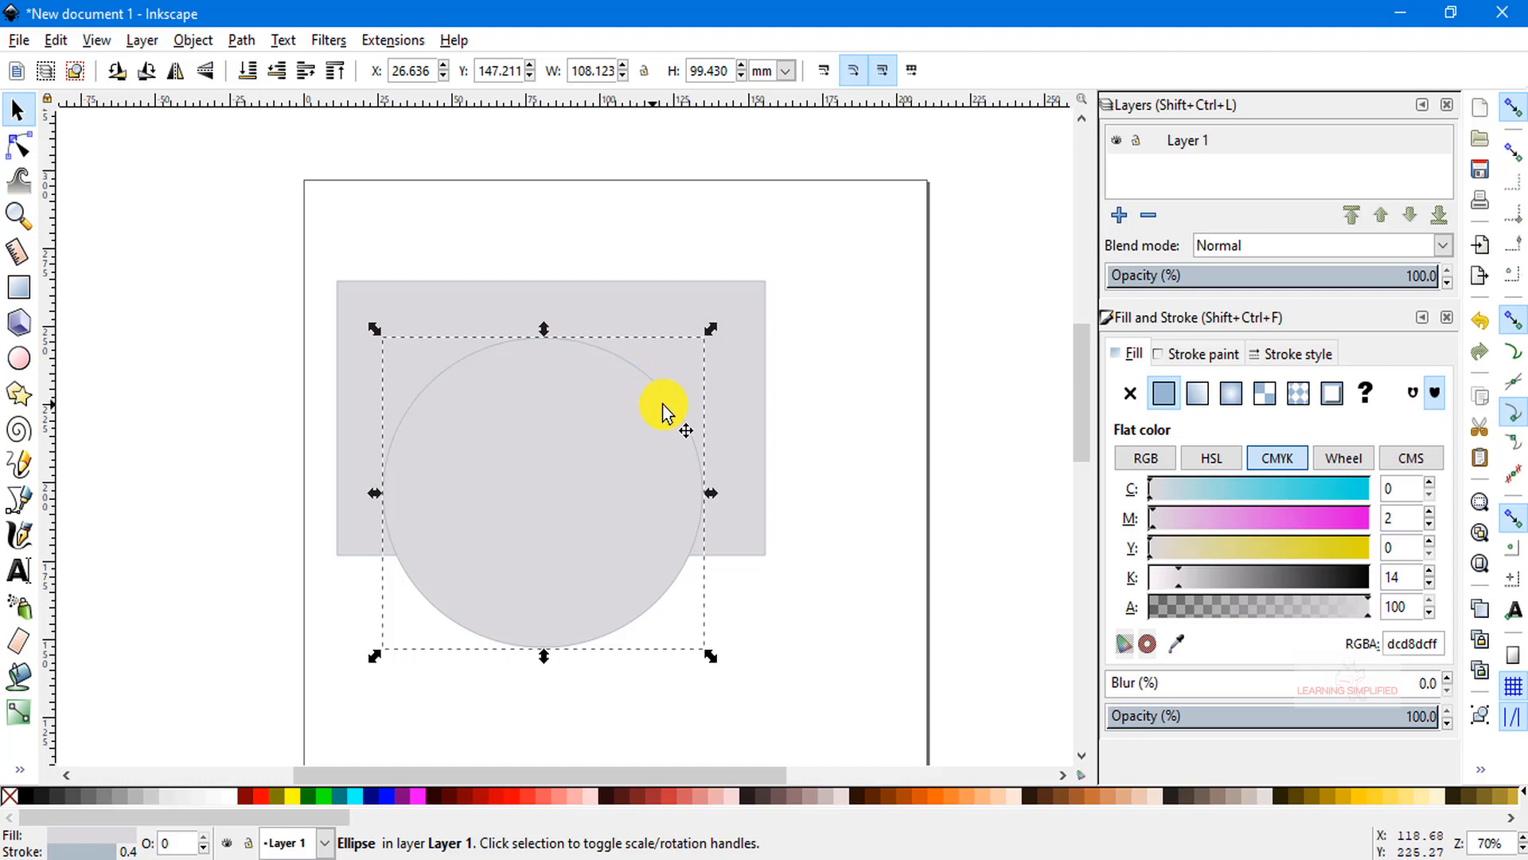
mouse_move(693, 644)
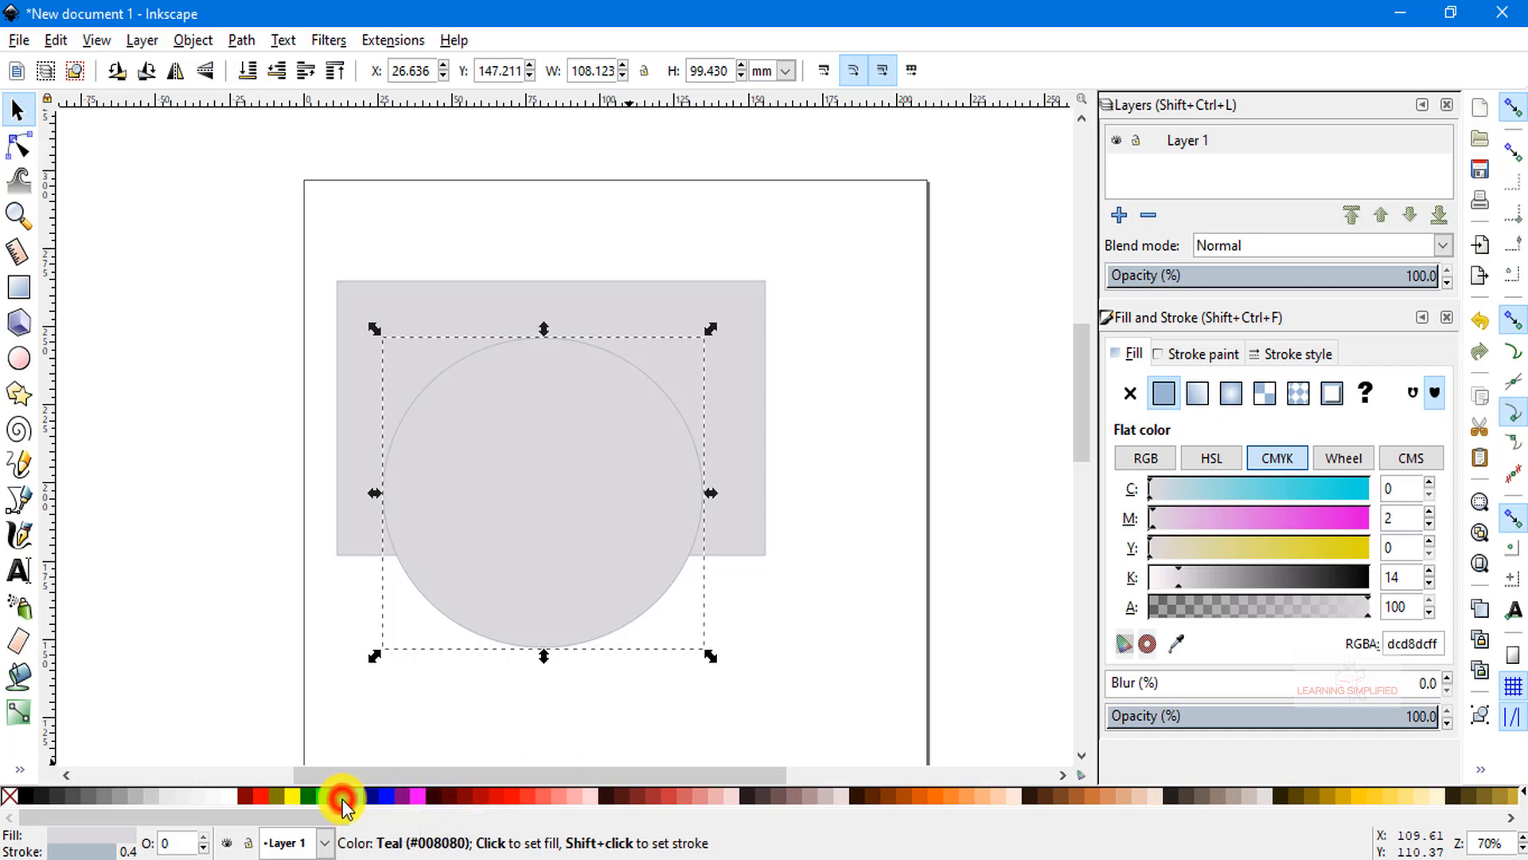
- Fill the circle red and raise its stroke width to 3.4 mm in Fill and Stroke
click(344, 798)
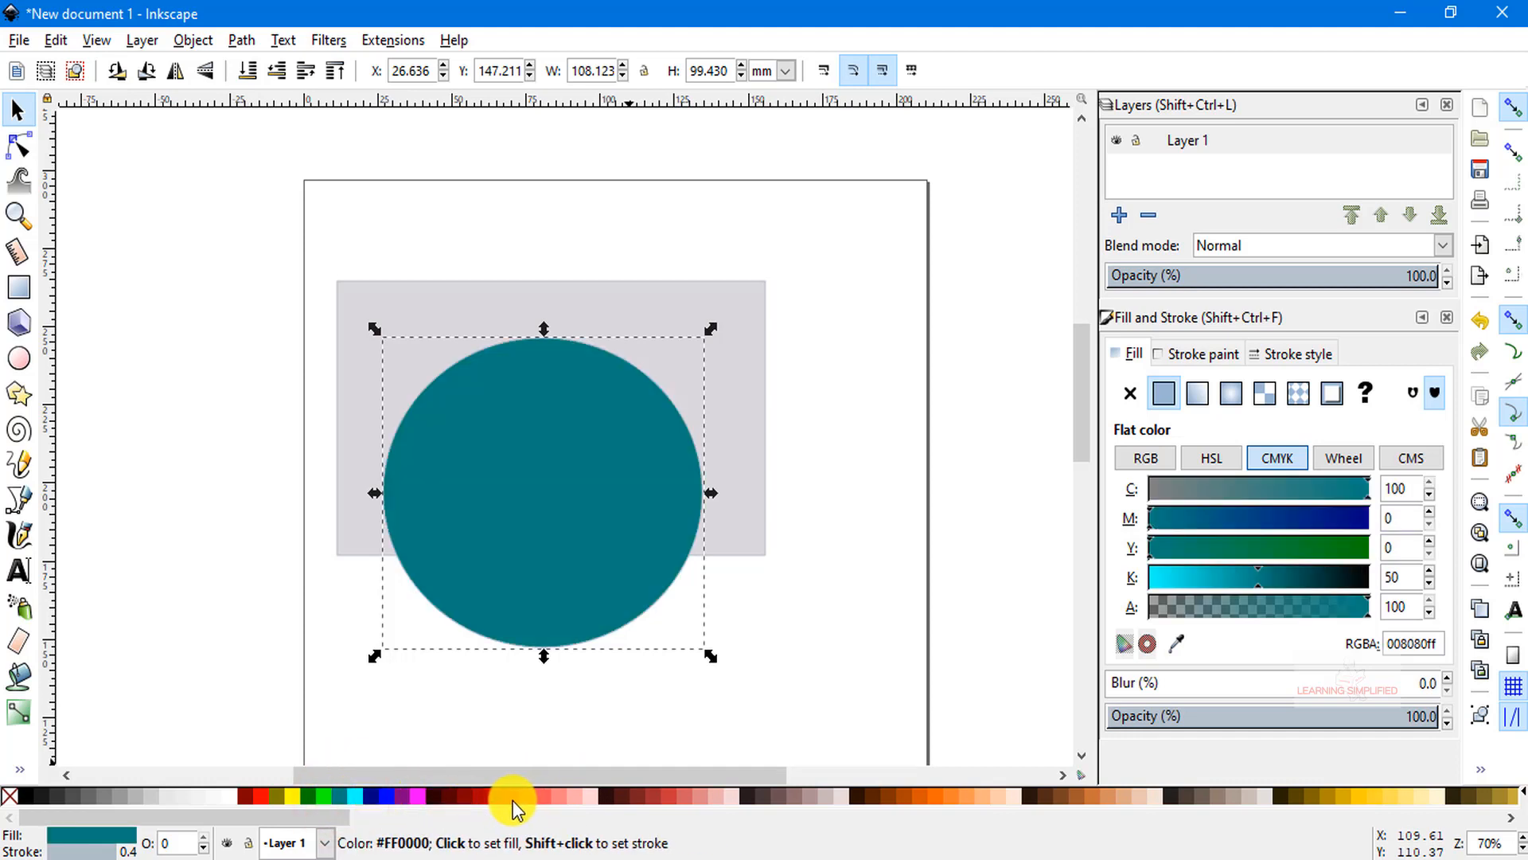
click(516, 798)
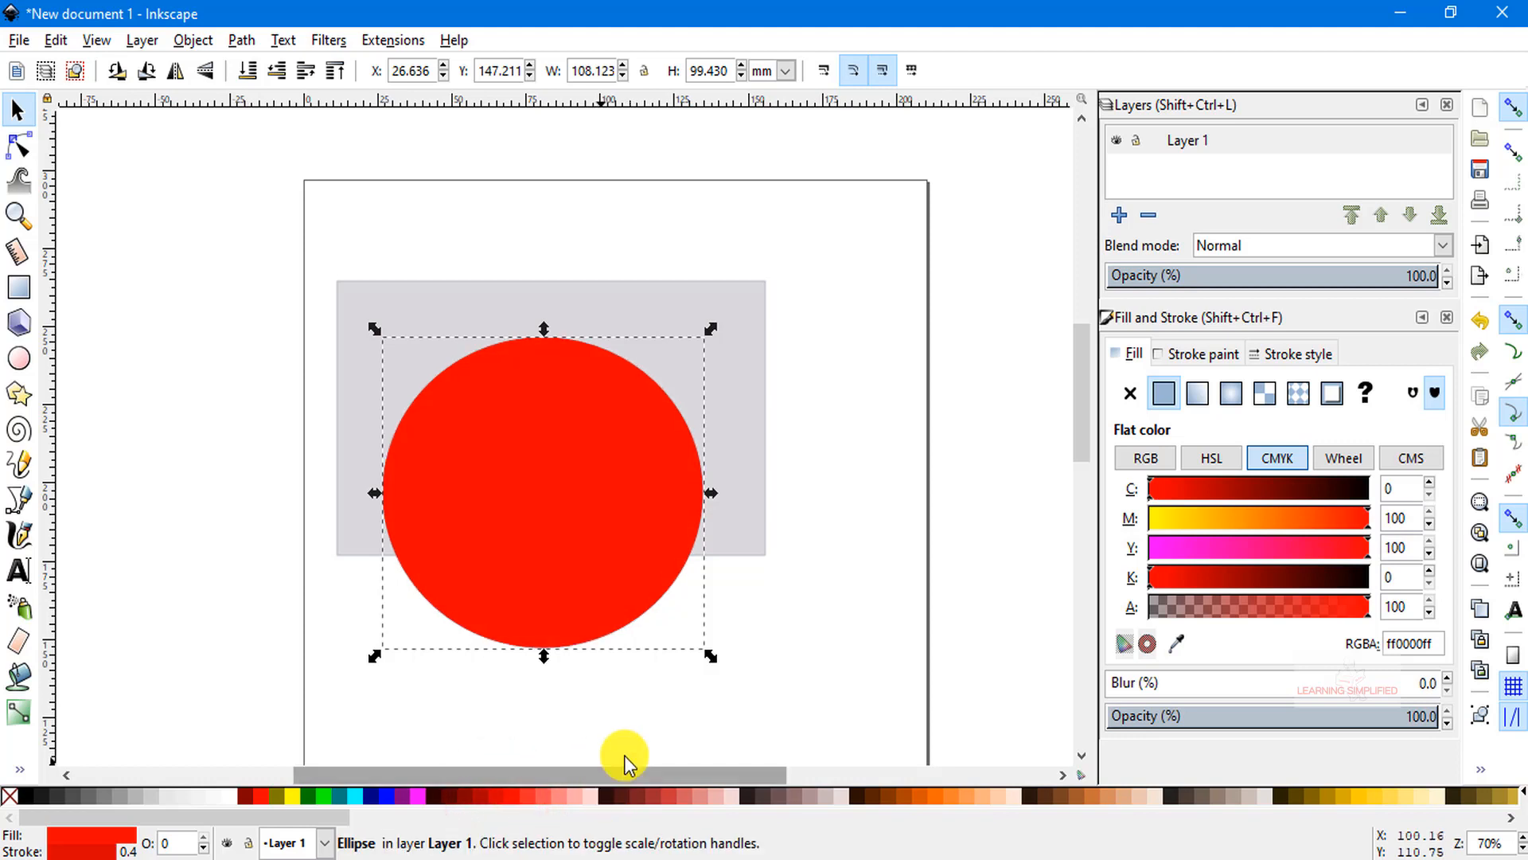
mouse_move(789, 404)
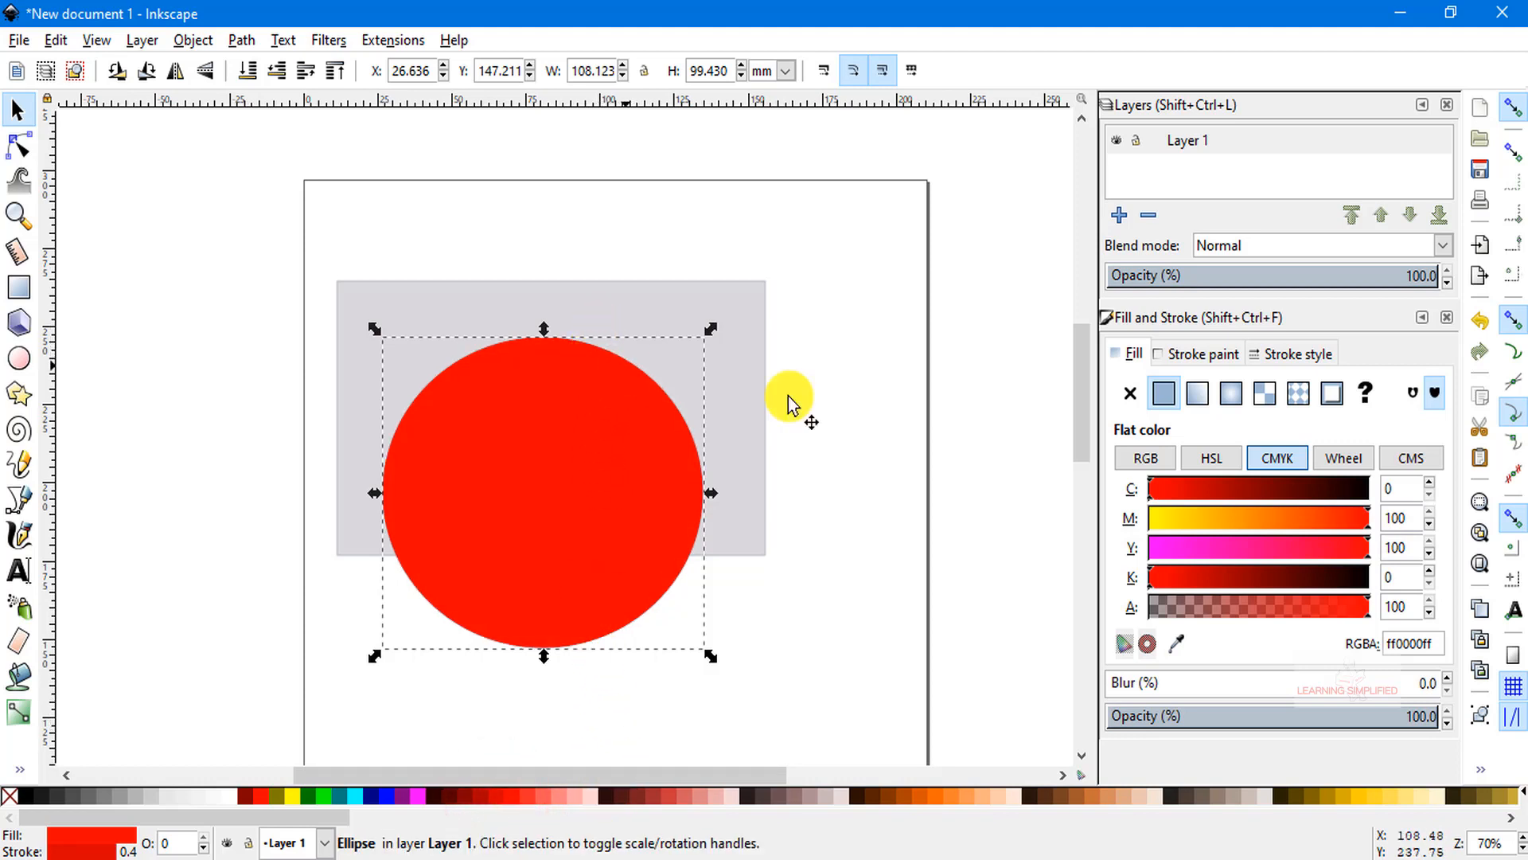
click(1298, 353)
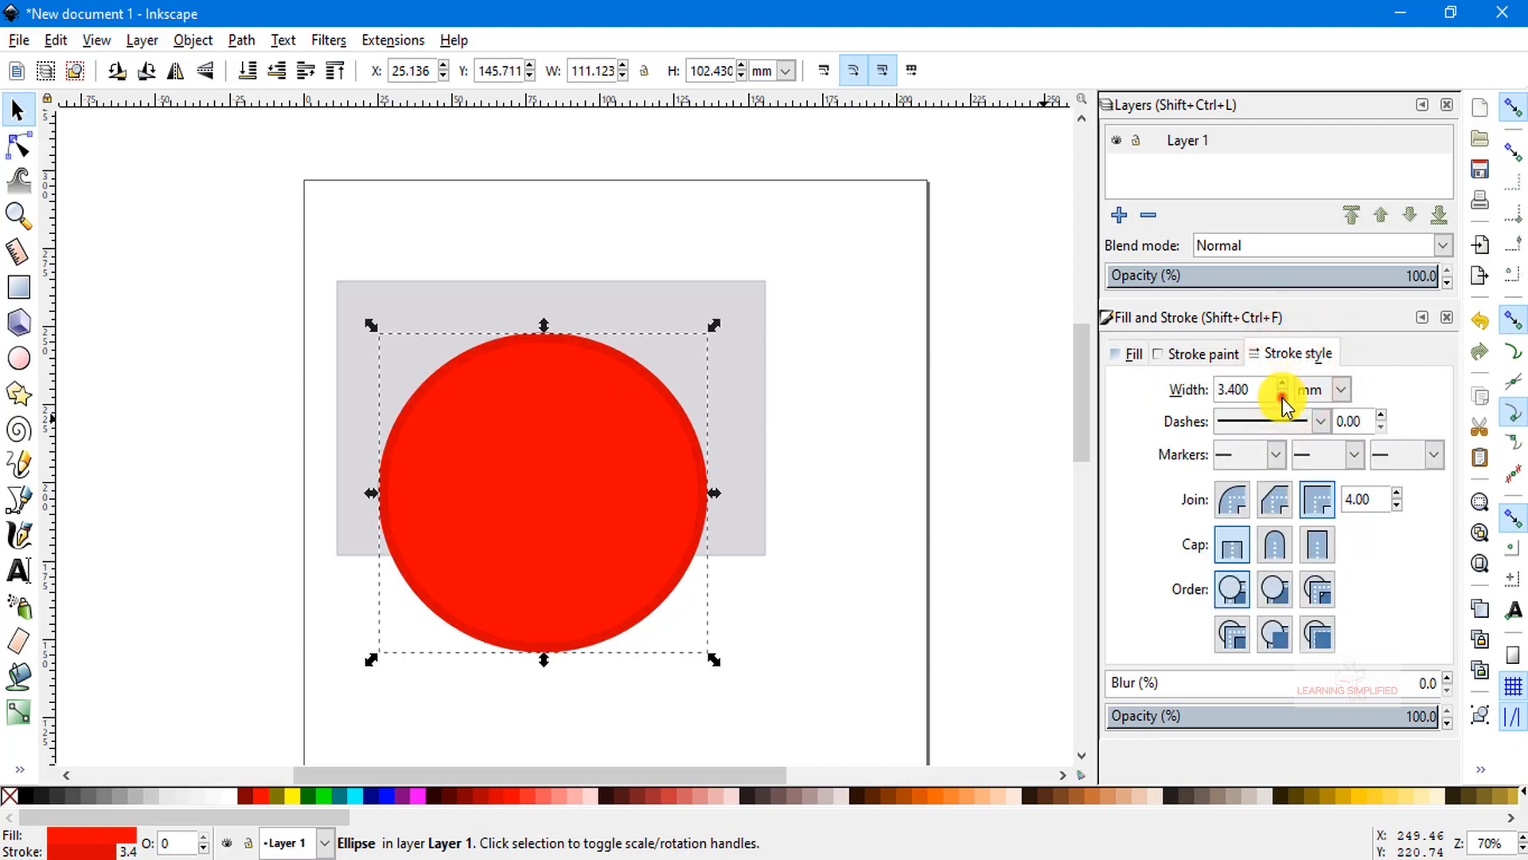
click(1282, 396)
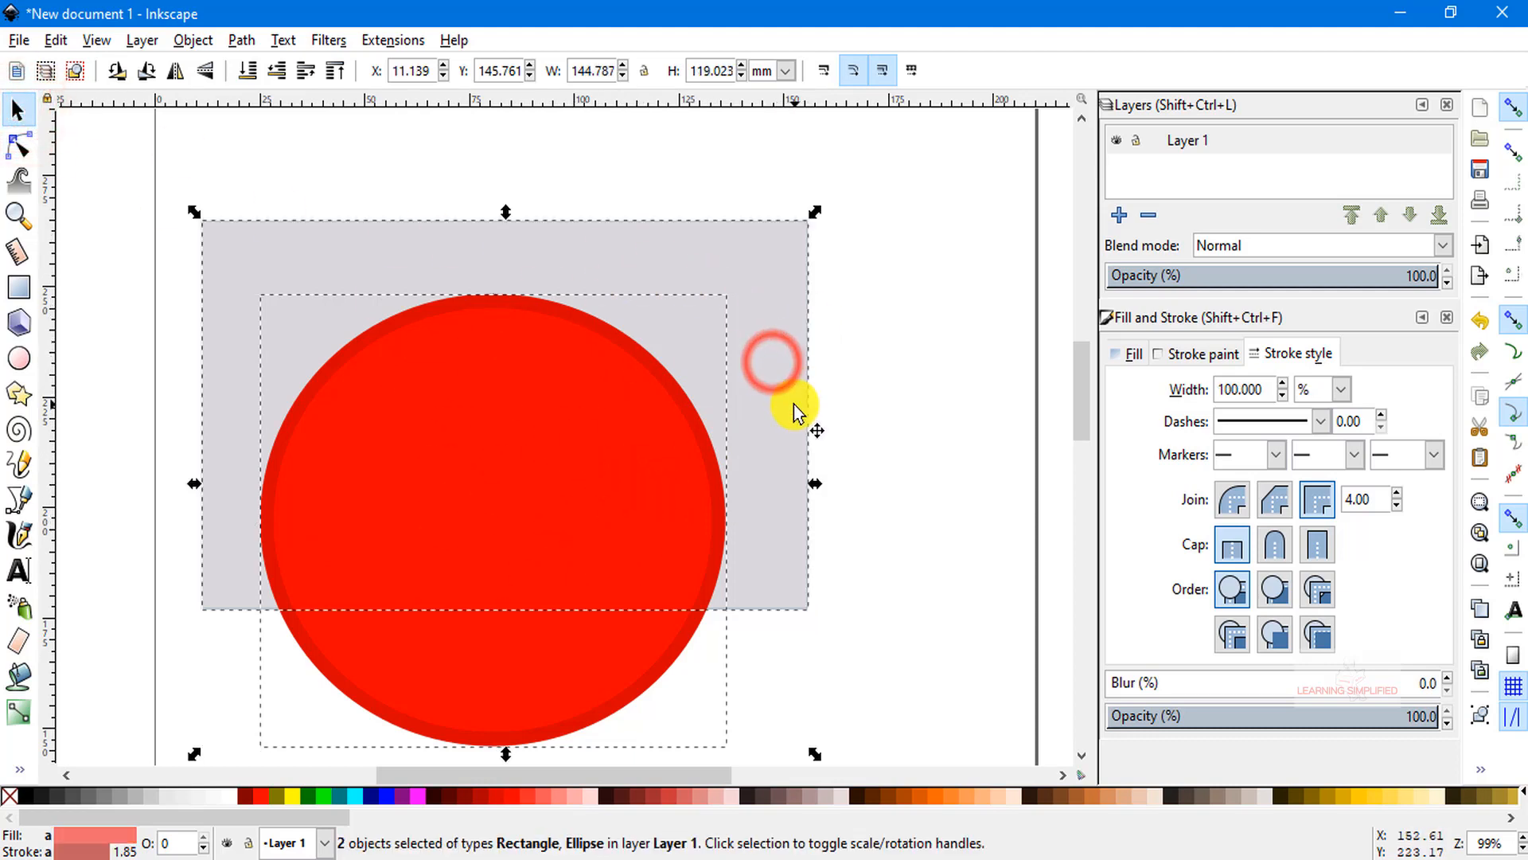
- Apply Path > Union to merge the rectangle and red circle into one grey path
click(241, 40)
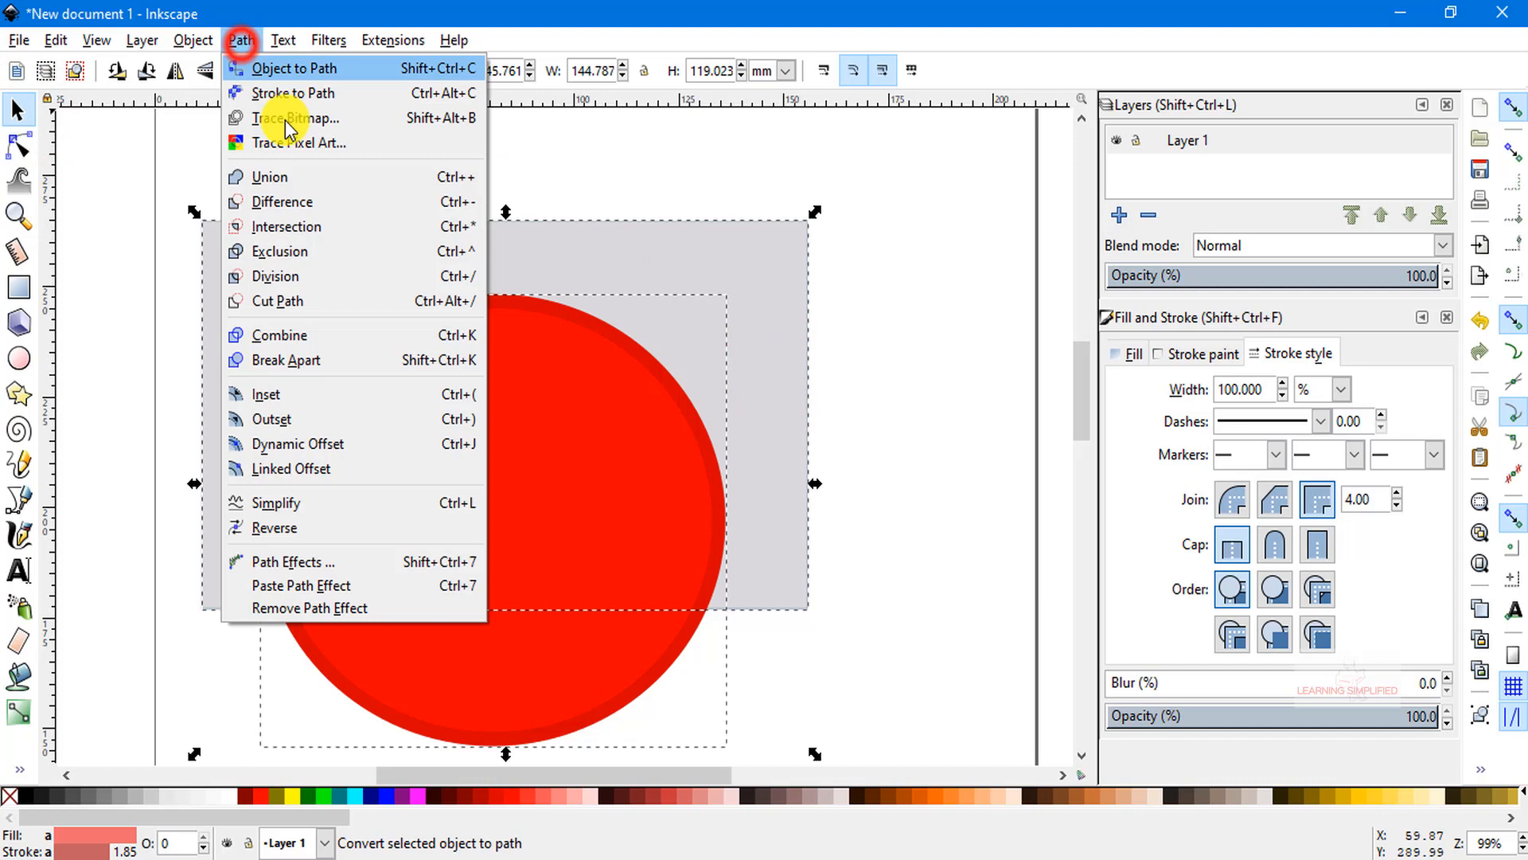
mouse_move(285, 177)
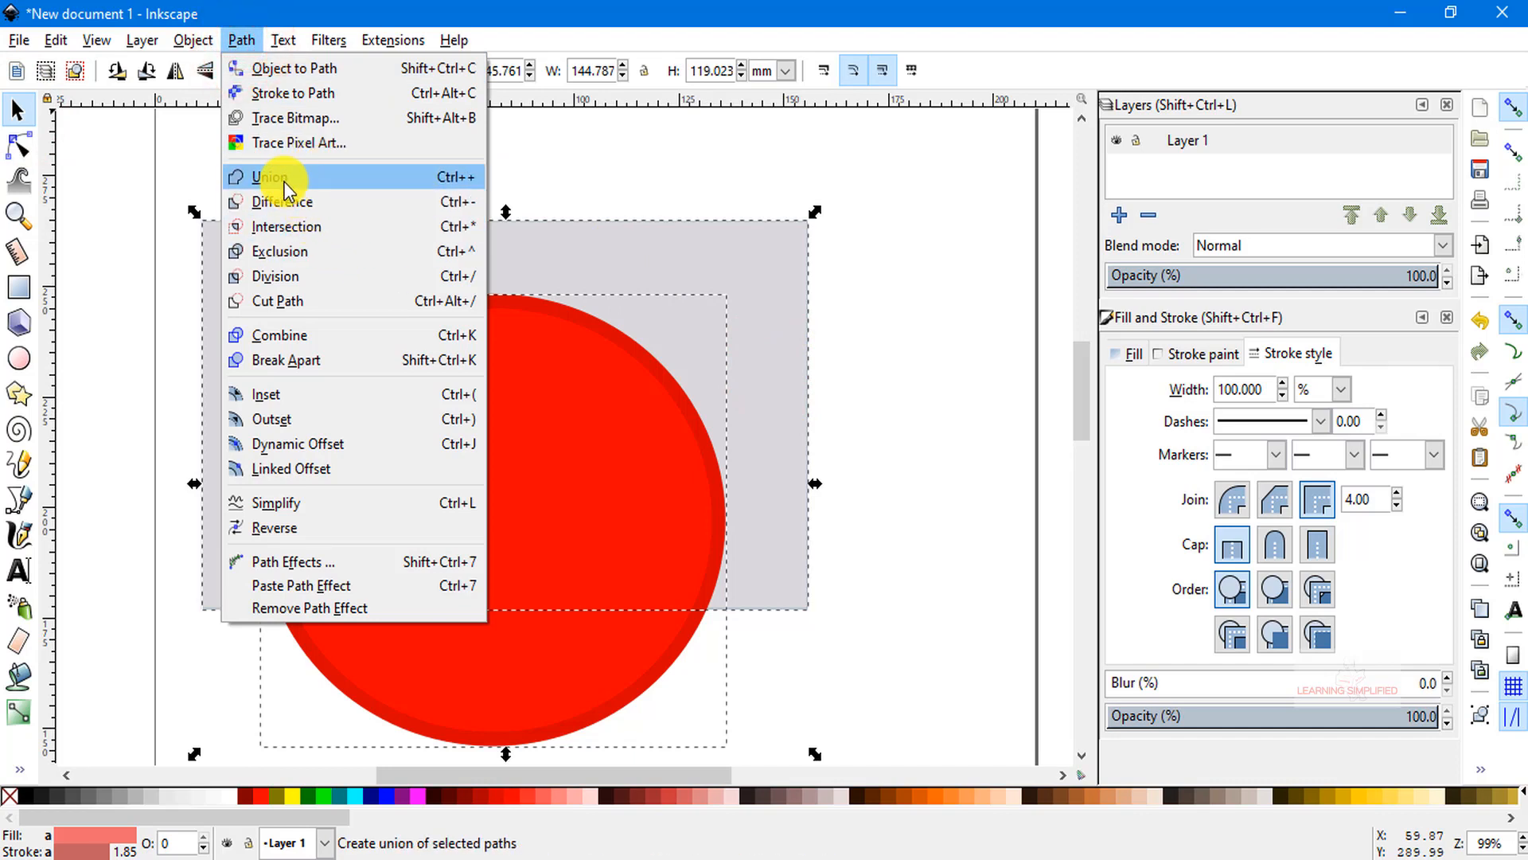
click(267, 177)
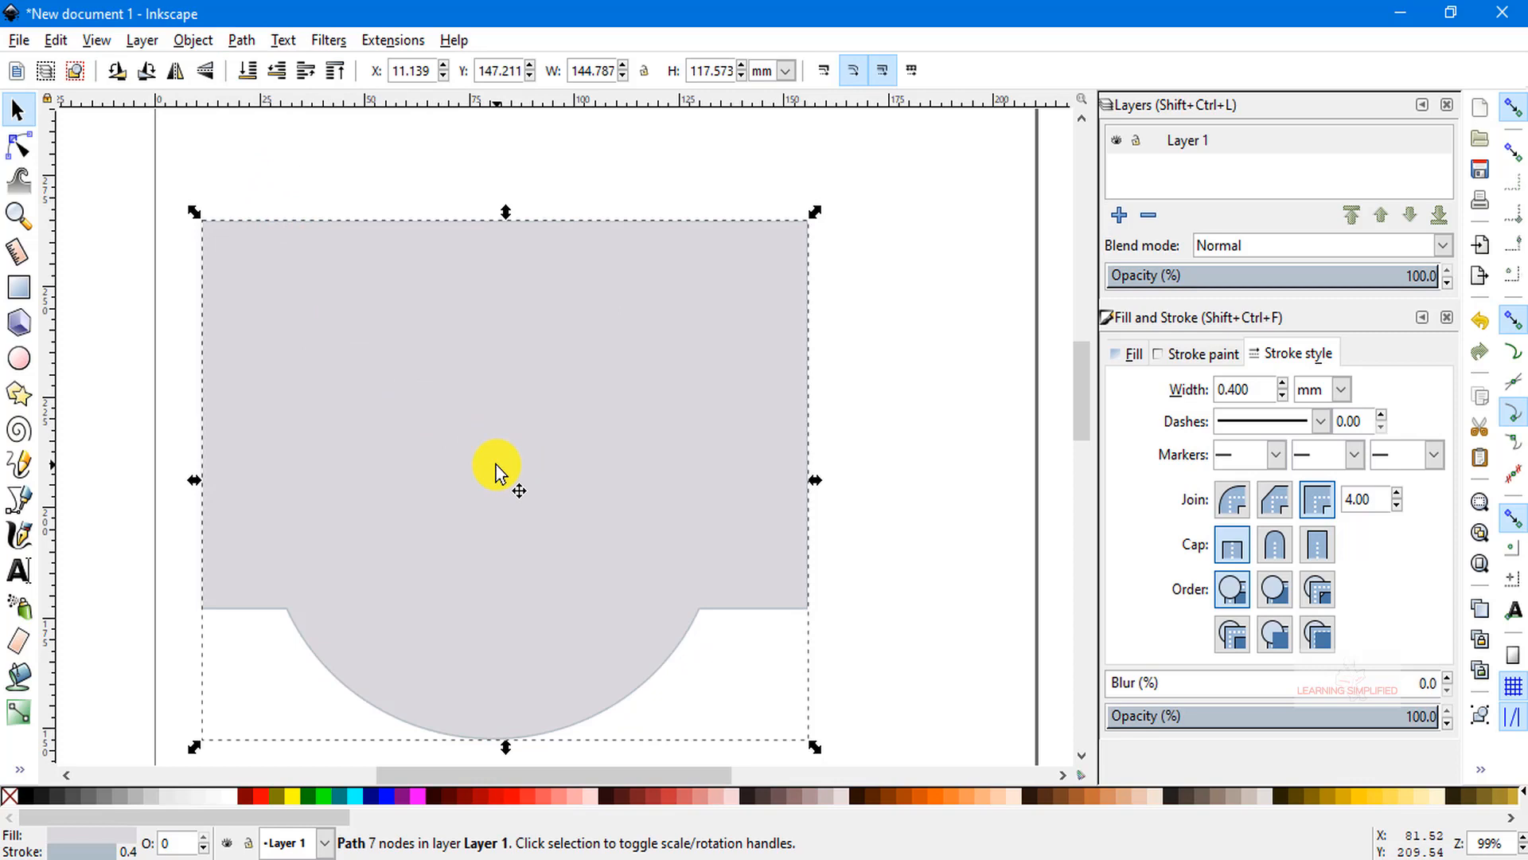
mouse_move(465, 473)
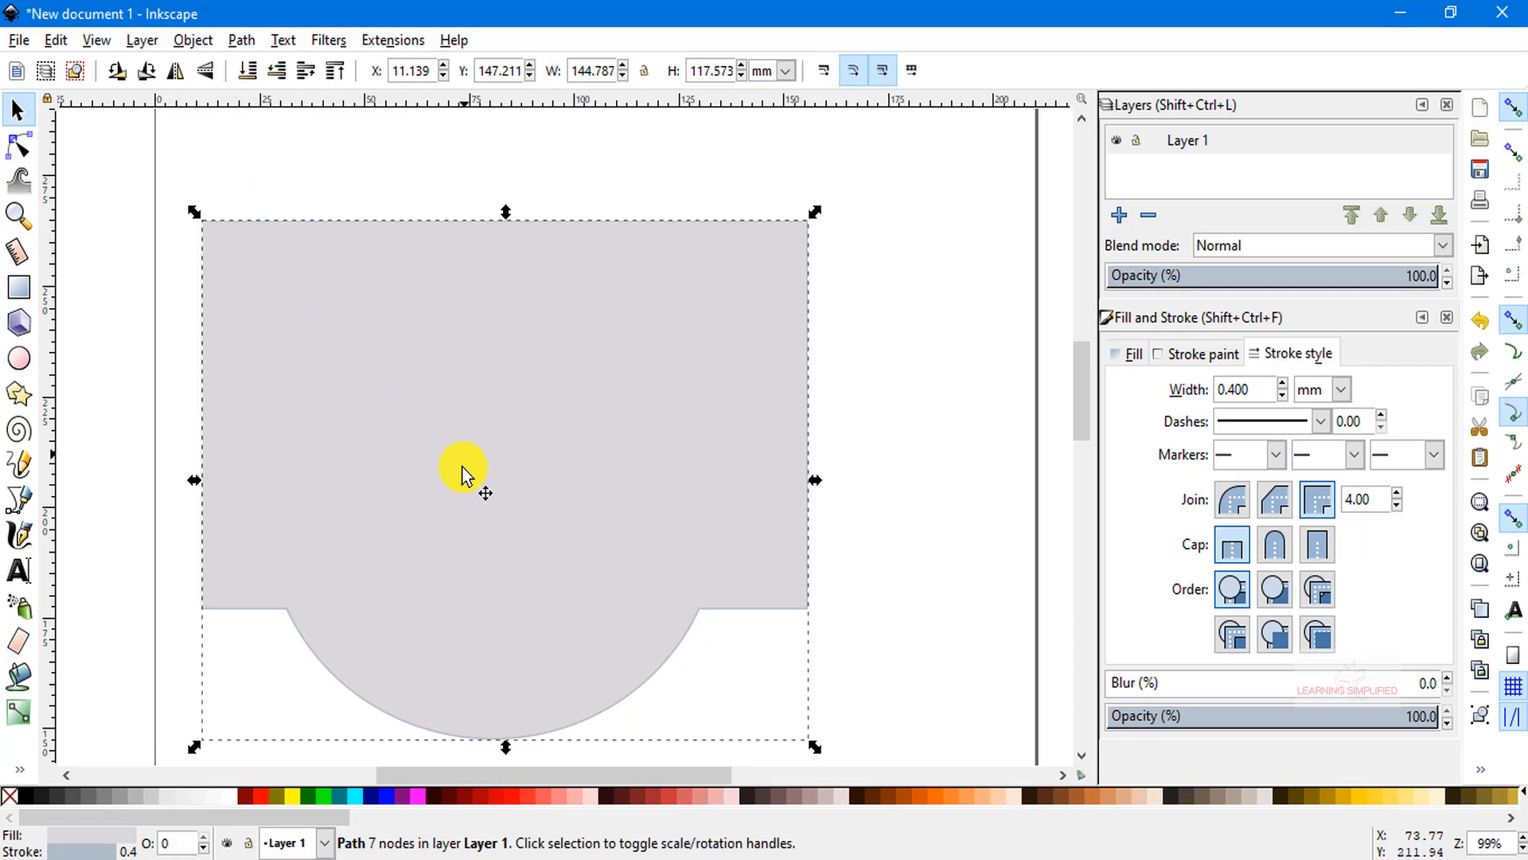
mouse_move(368, 387)
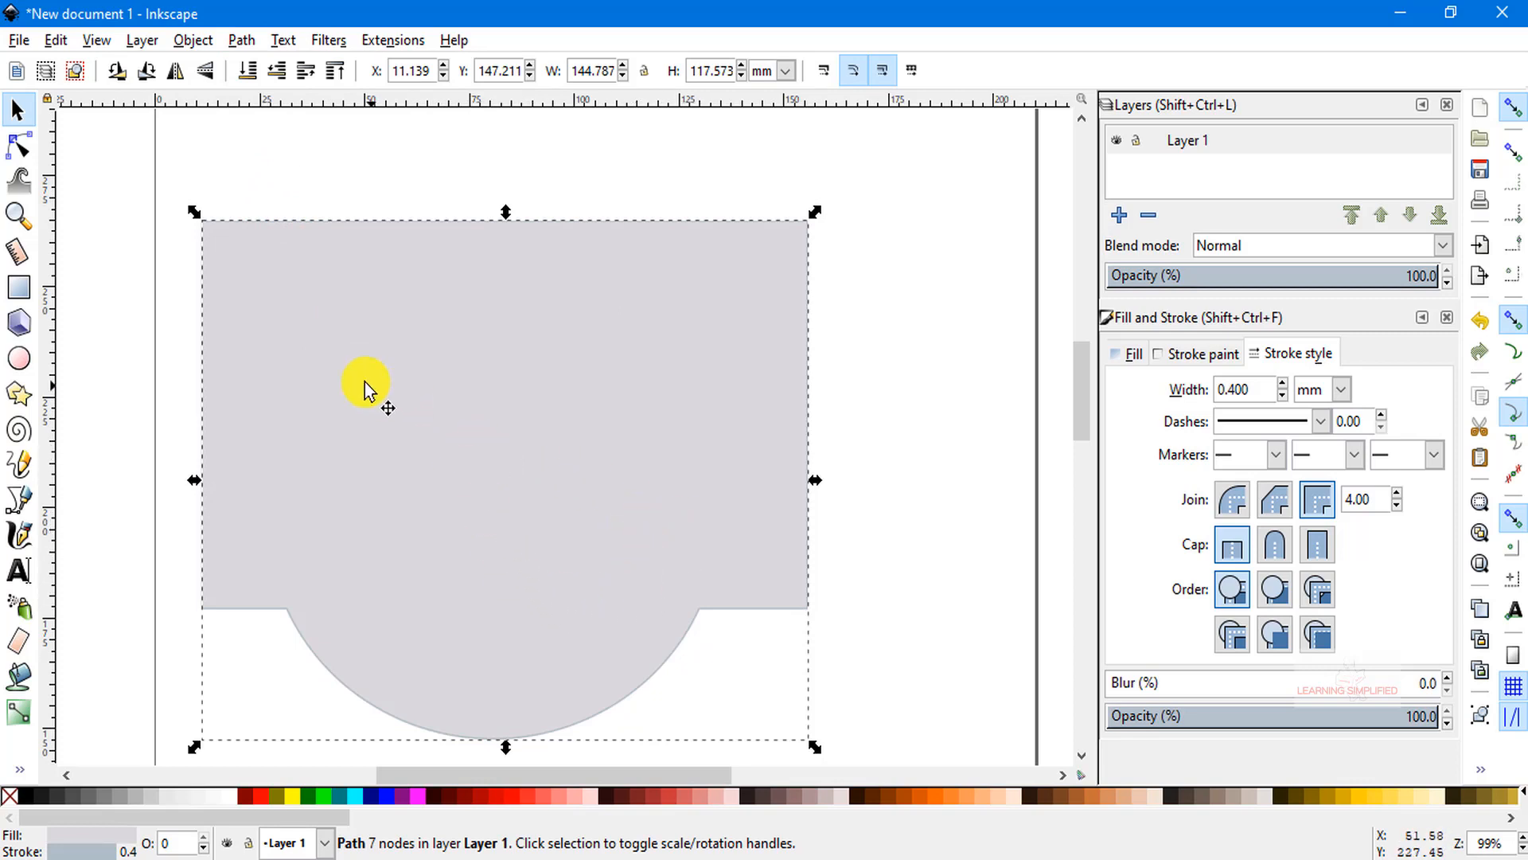
mouse_move(484, 574)
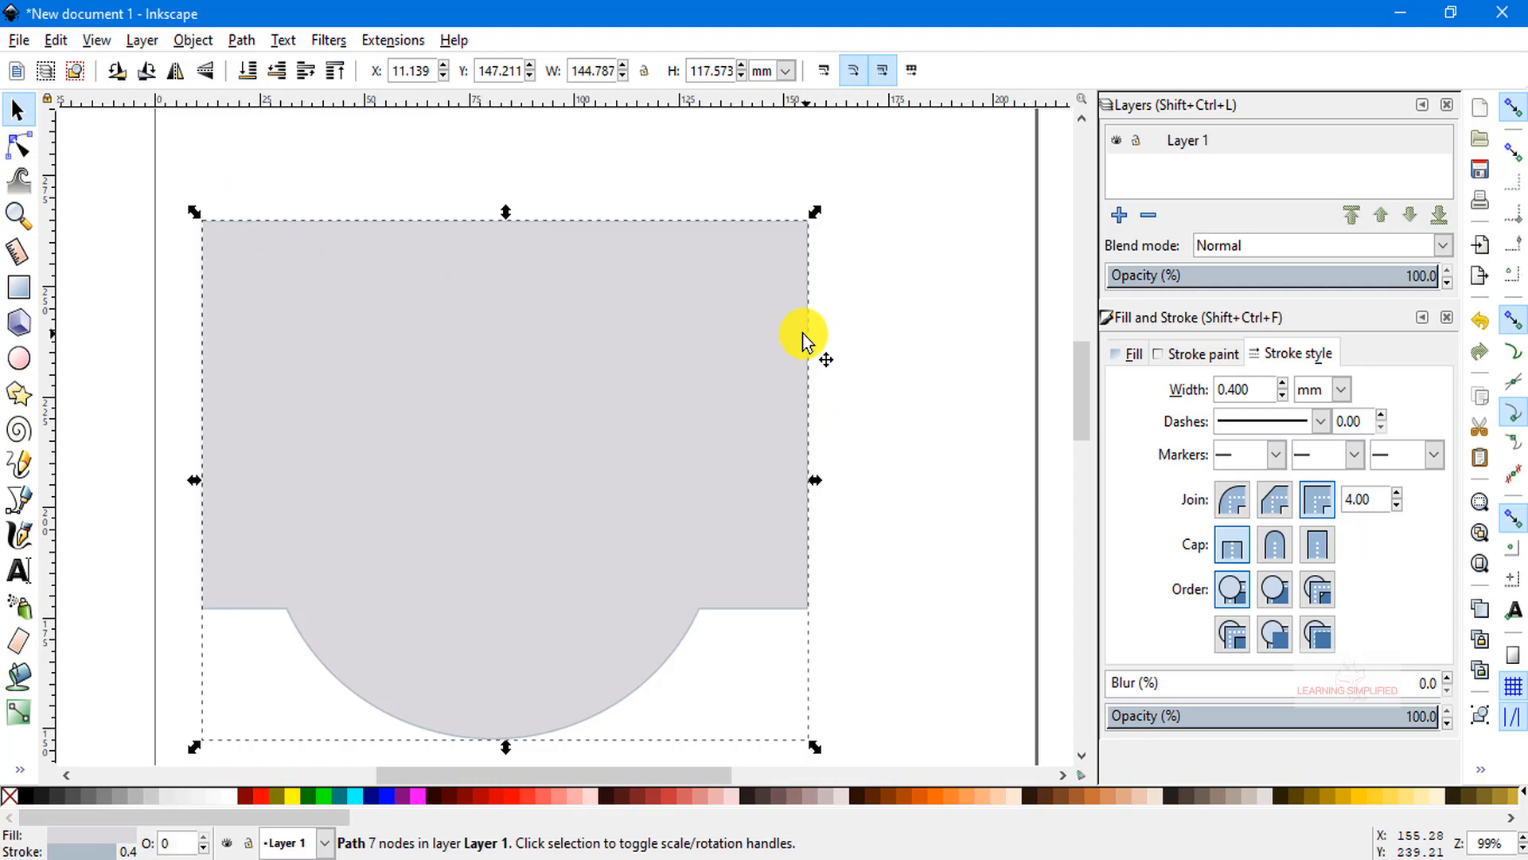
mouse_move(886, 409)
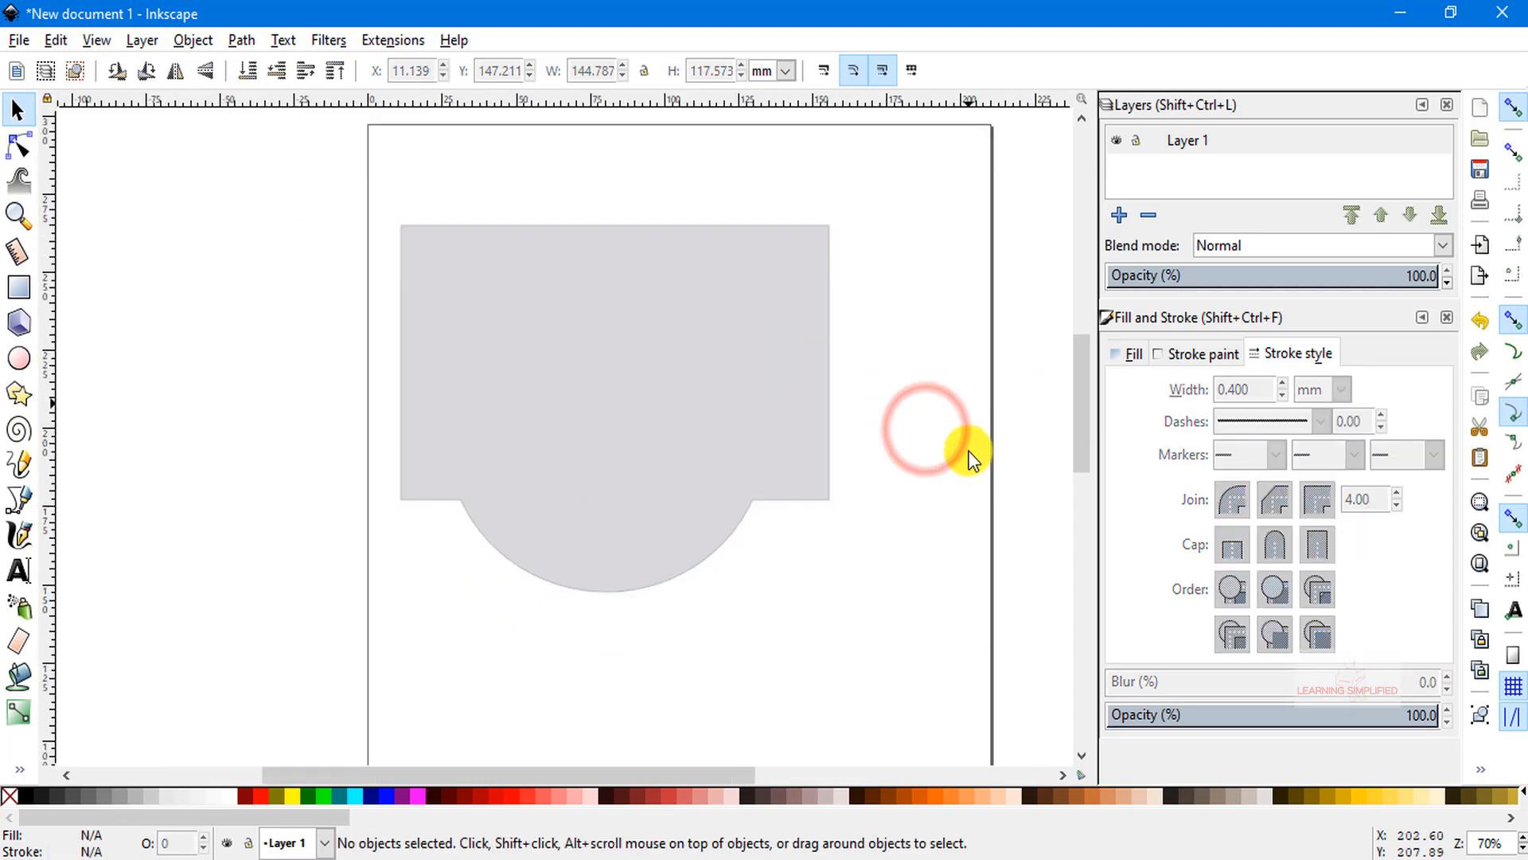
- Draw a red rectangle below the merged shape and fill its overlapping circle orange
scroll(down, 3)
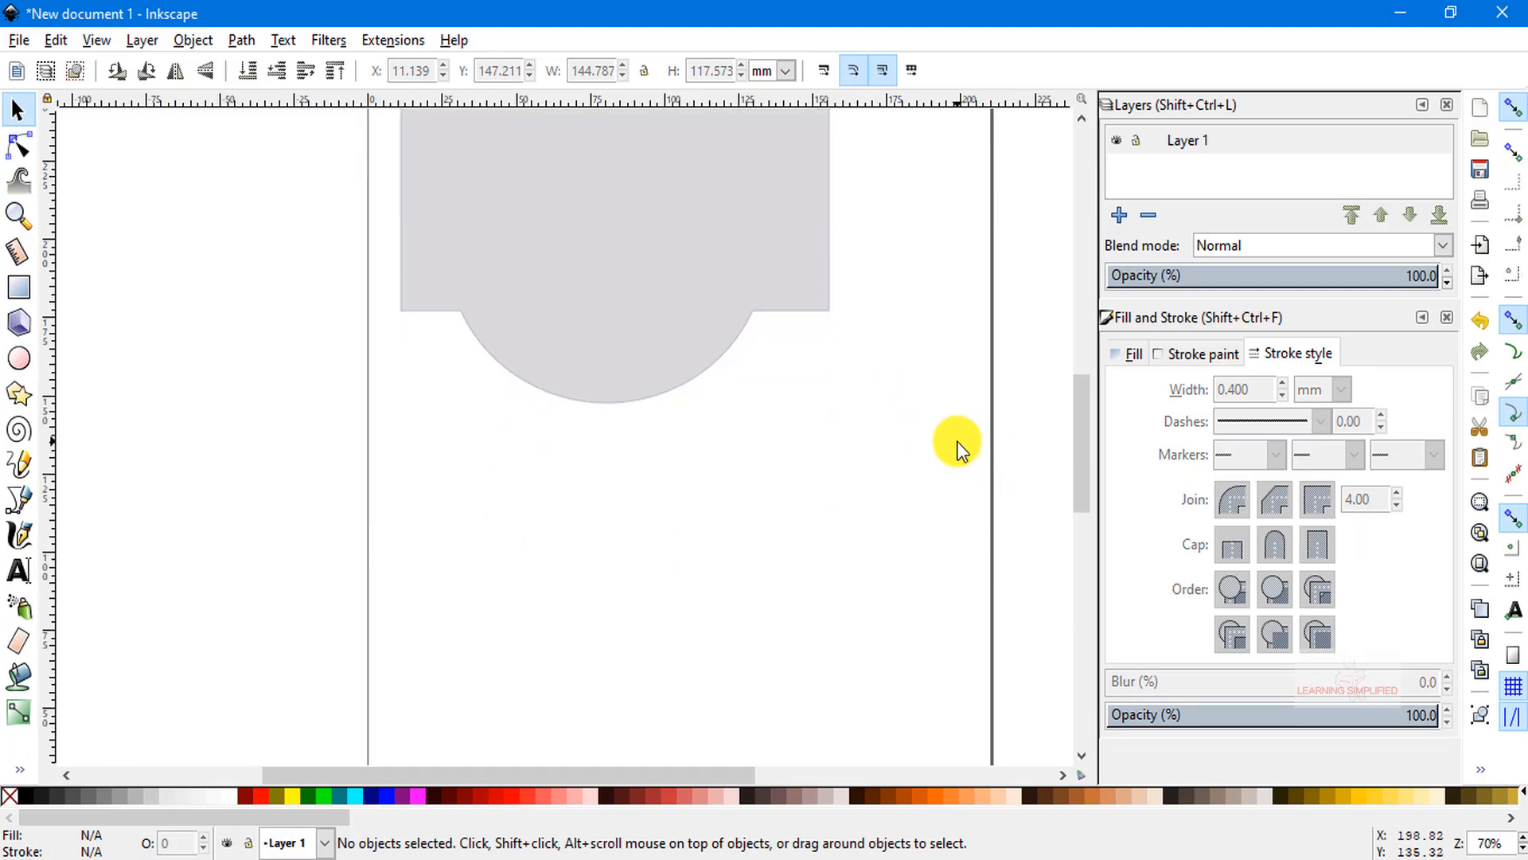
mouse_move(956, 445)
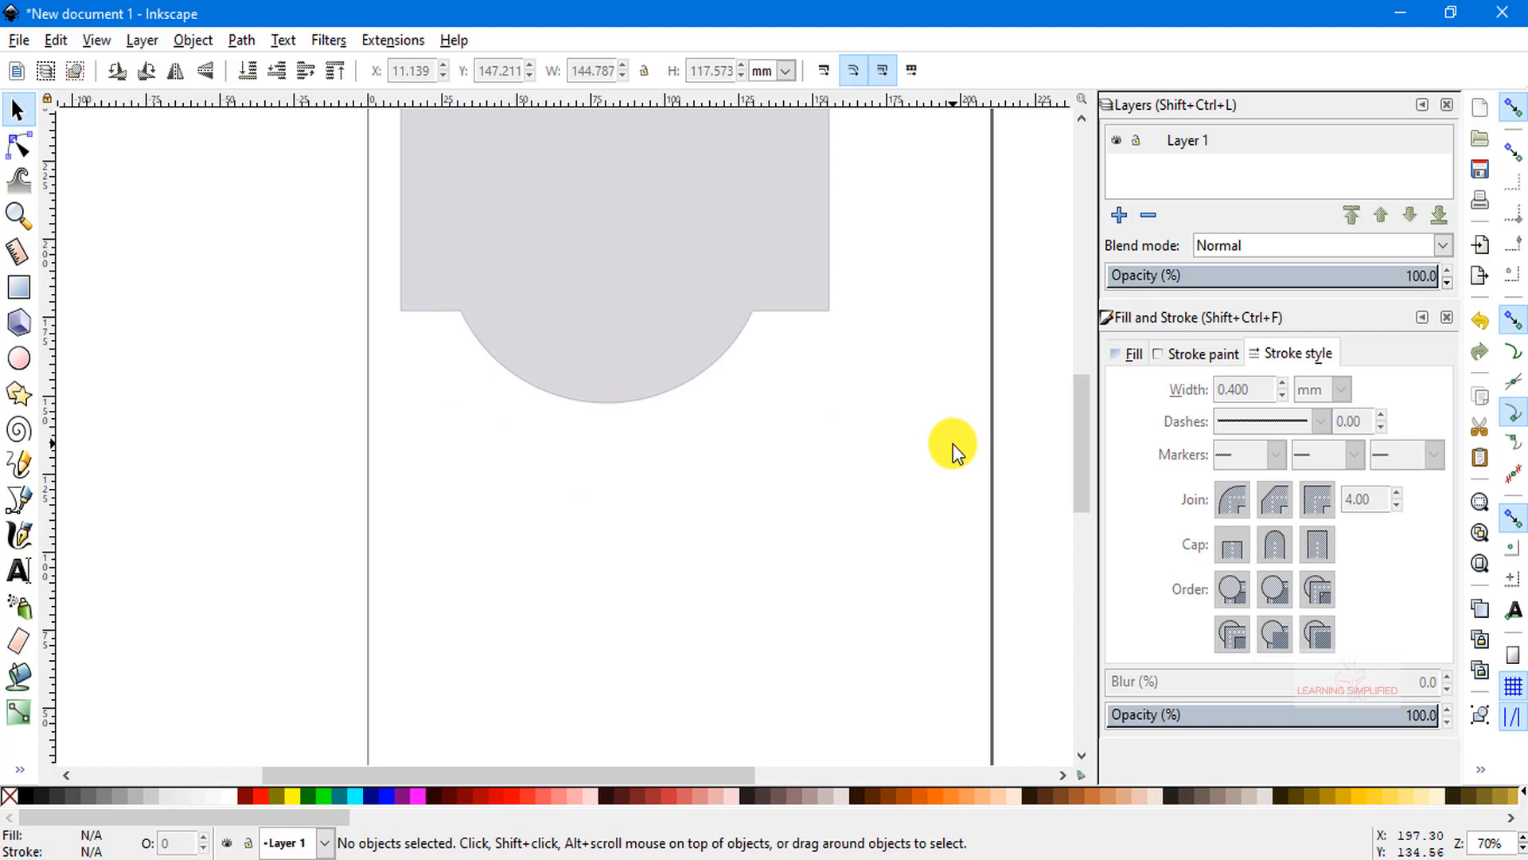
drag(401, 459, 463, 514)
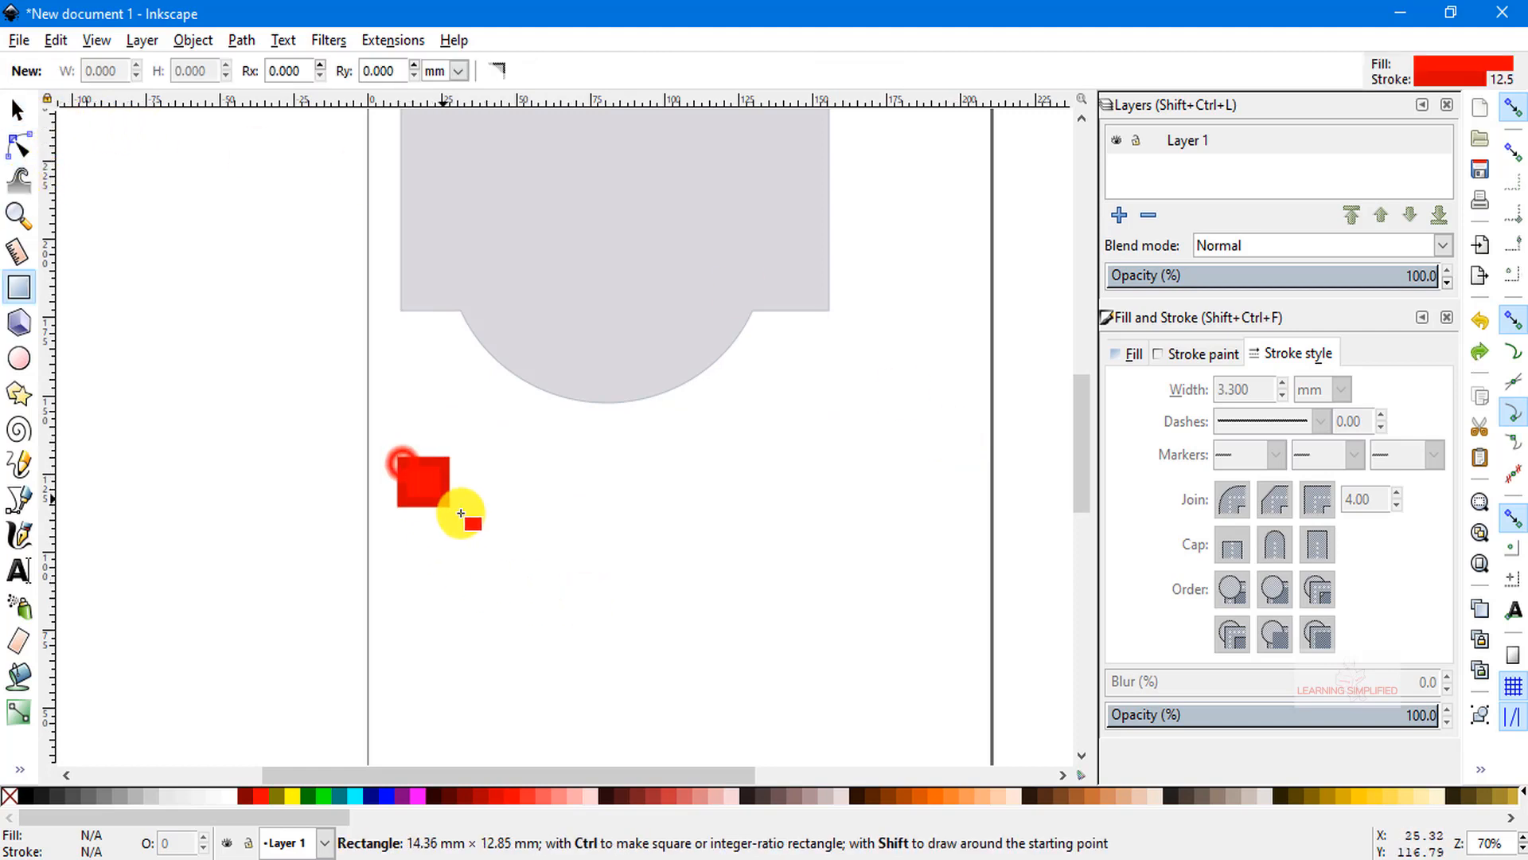
drag(404, 459, 828, 667)
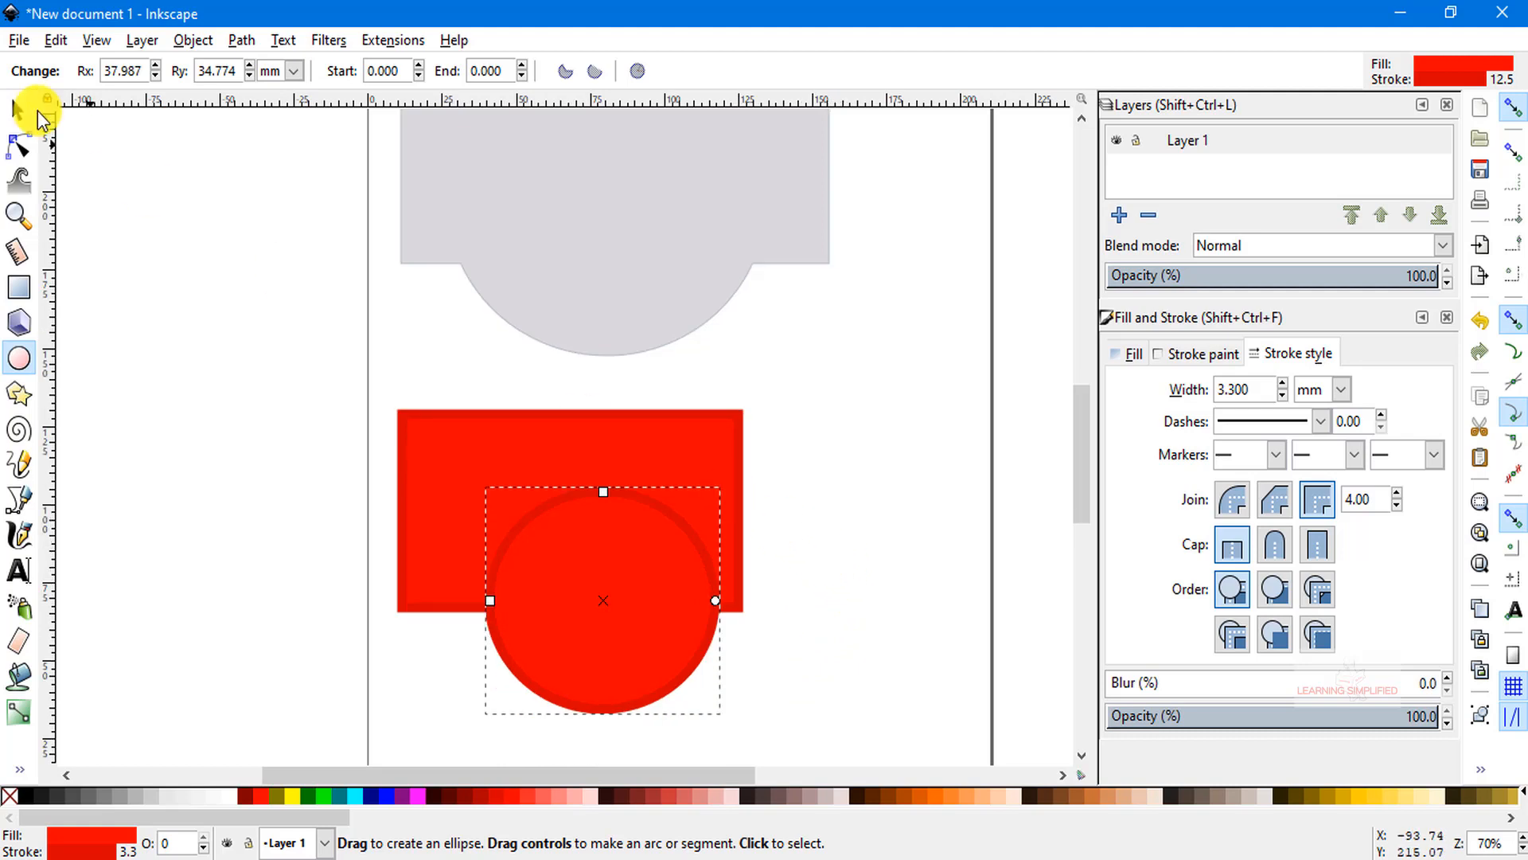
click(16, 110)
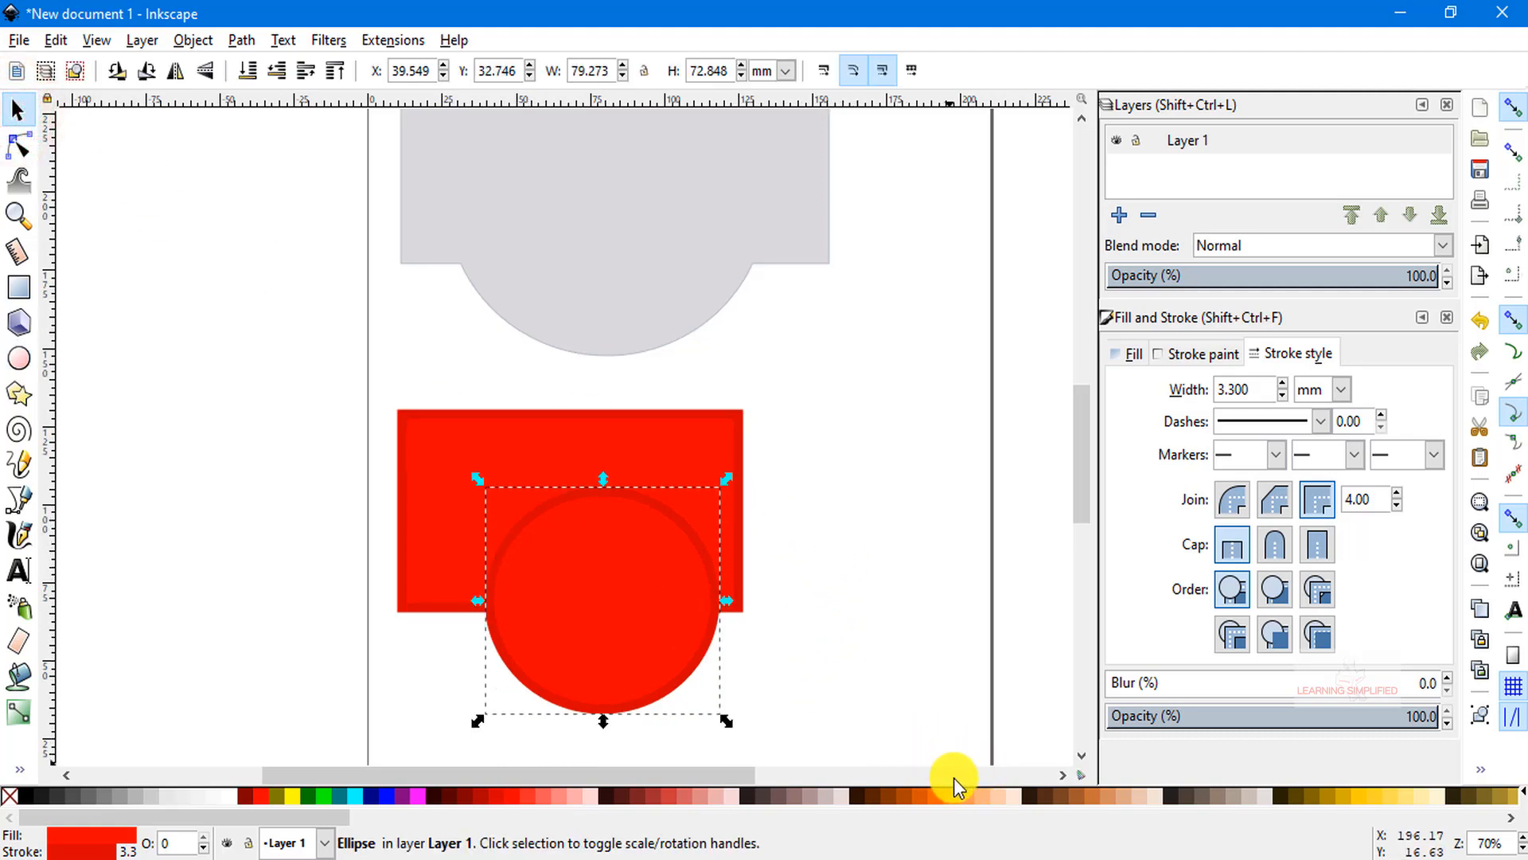
click(936, 796)
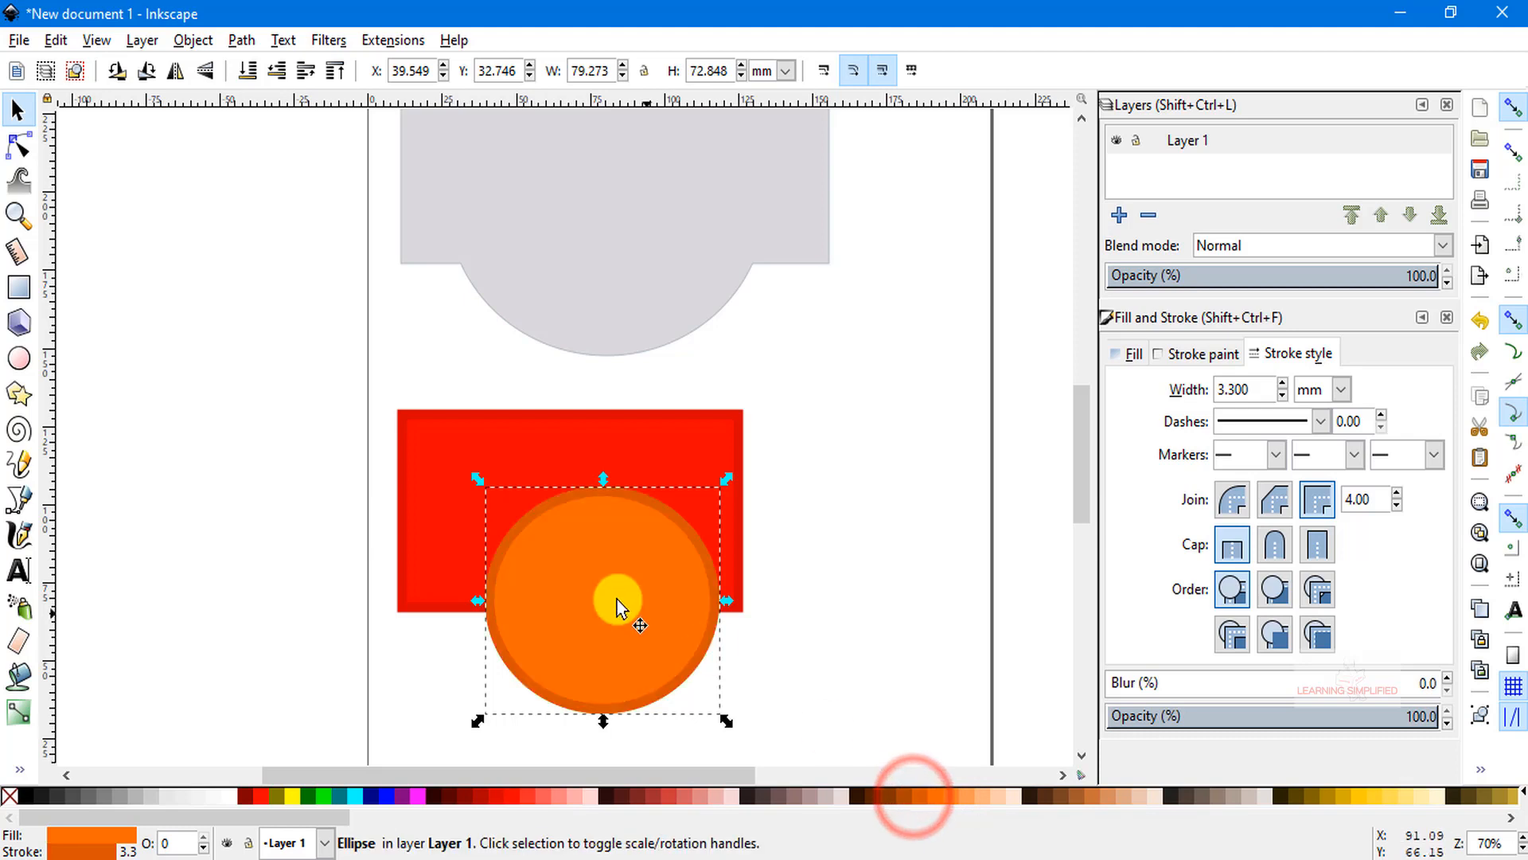
- Shift the orange circle slightly left before grouping it with the red rectangle
drag(623, 602, 569, 589)
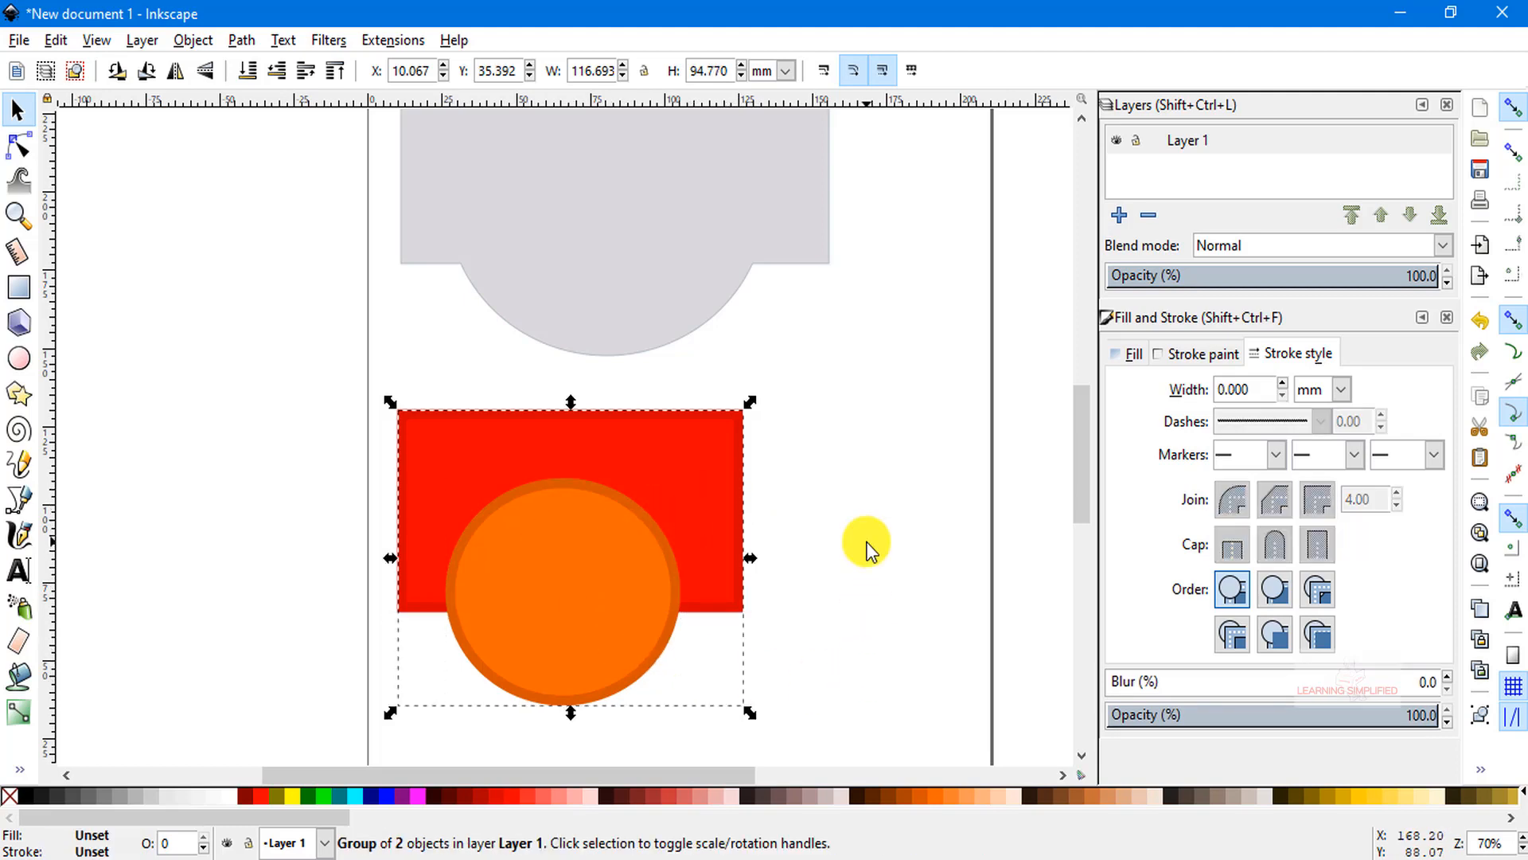
- Drag the red-and-orange group around the canvas as one unit, toggle rotate handles, then deselect it
drag(862, 541, 629, 473)
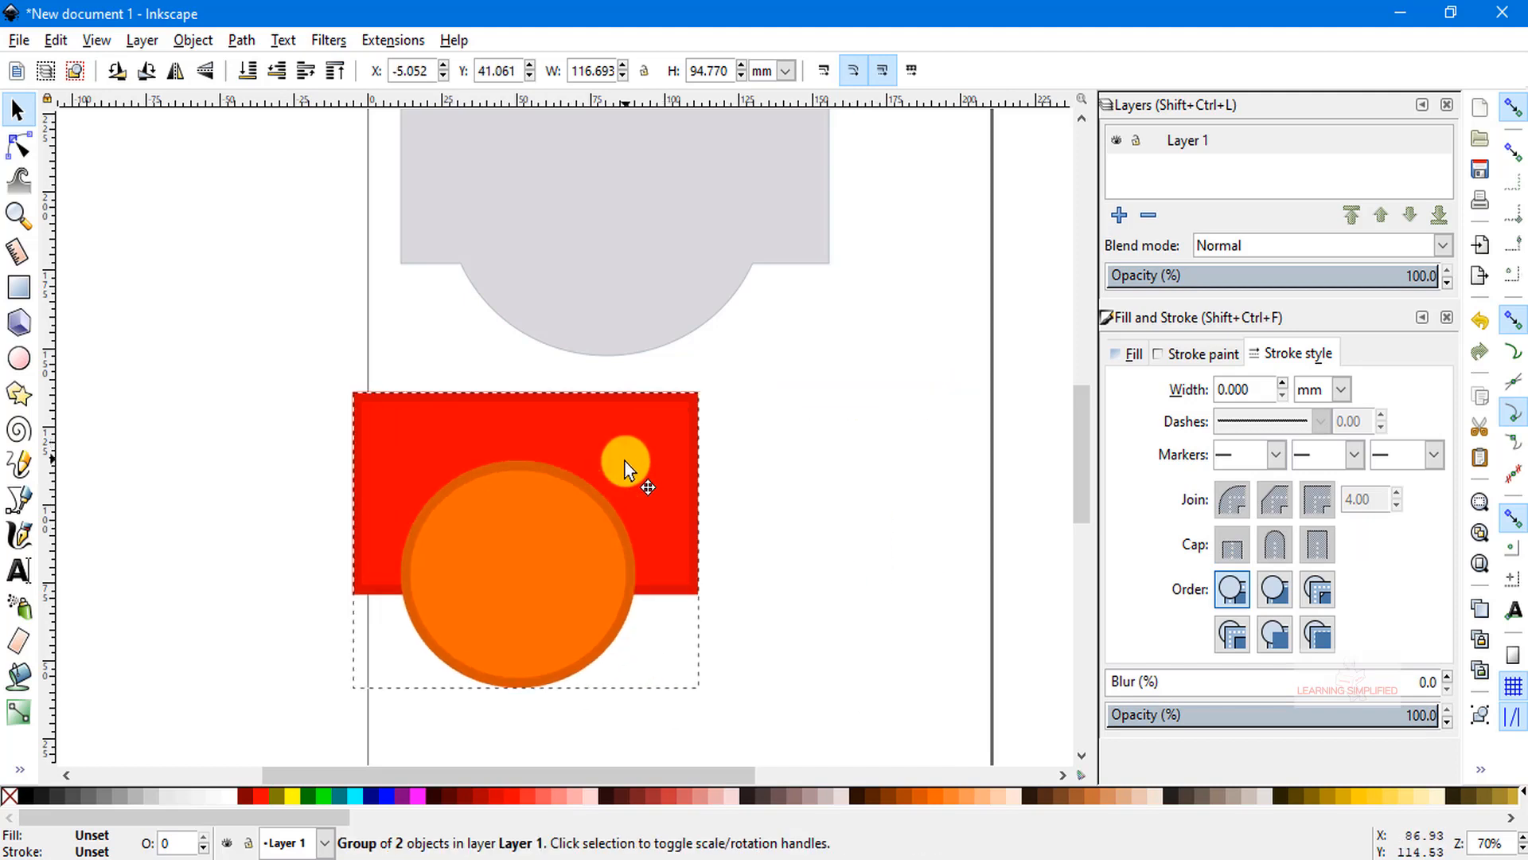
drag(624, 468, 901, 487)
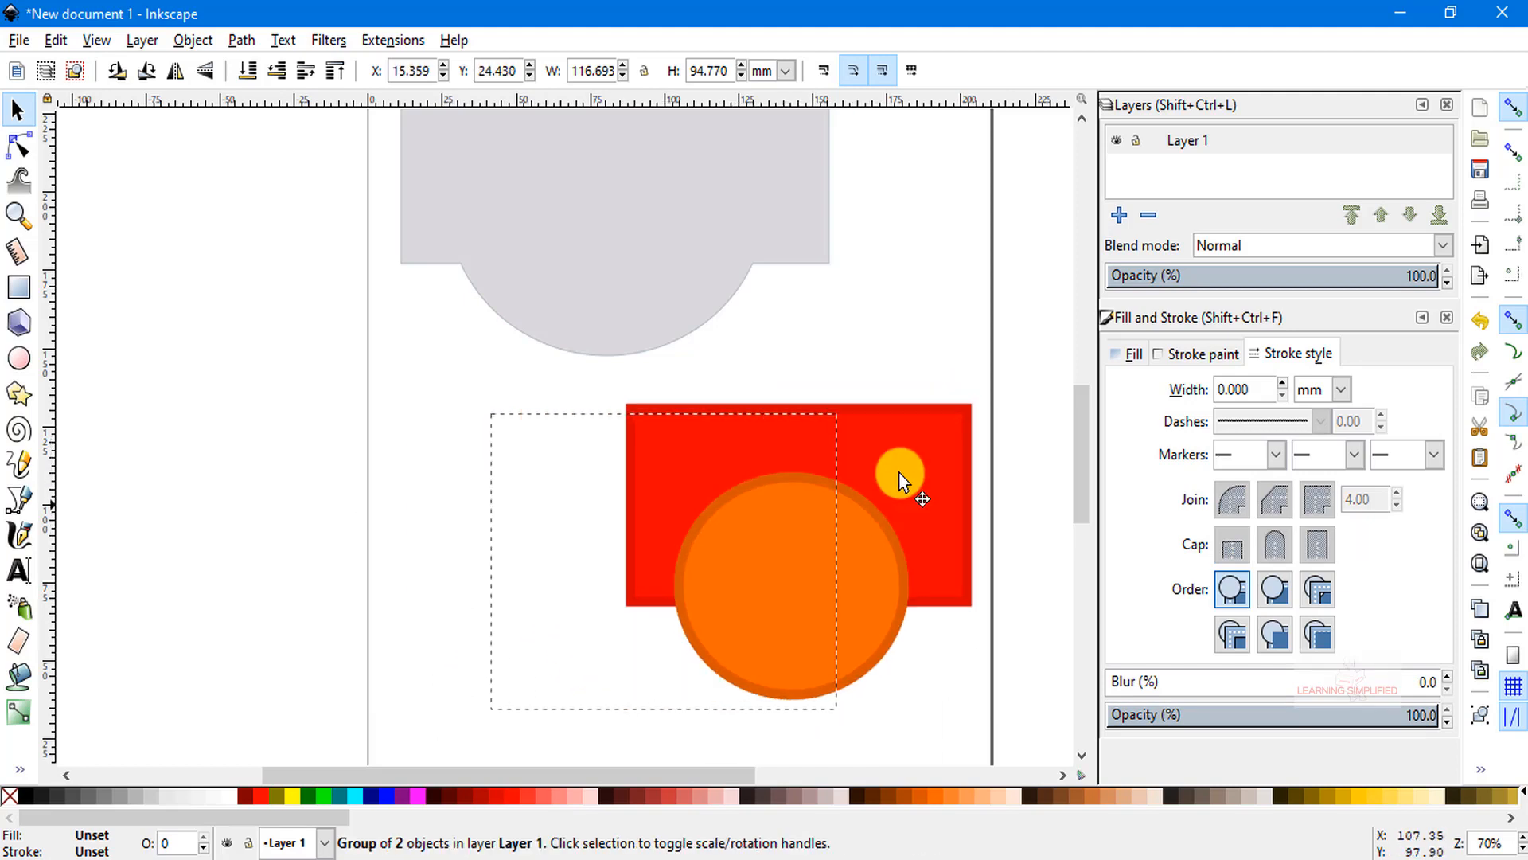
drag(897, 478, 736, 497)
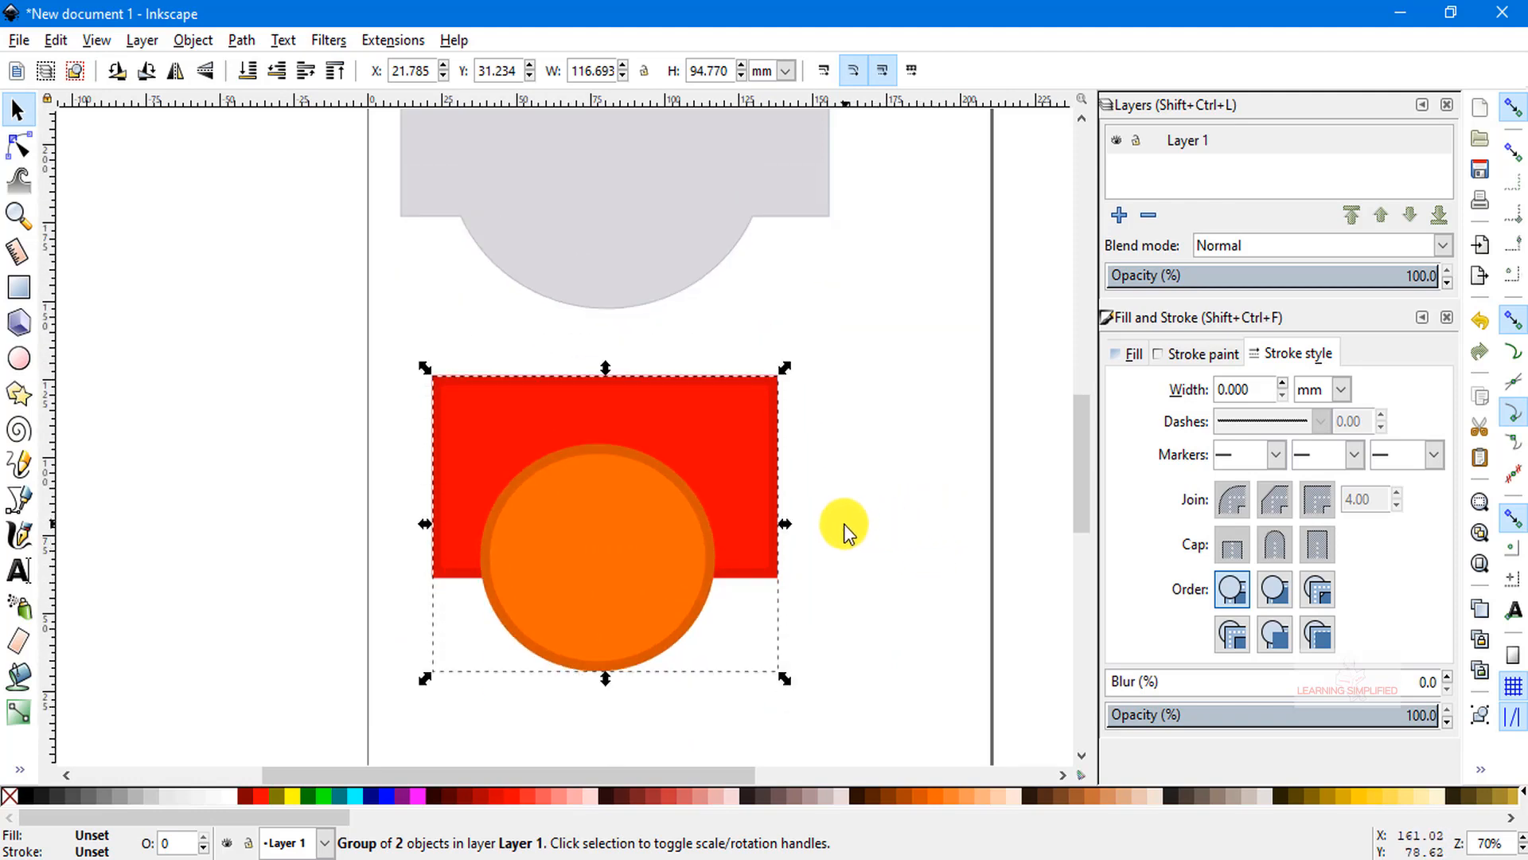
mouse_move(839, 532)
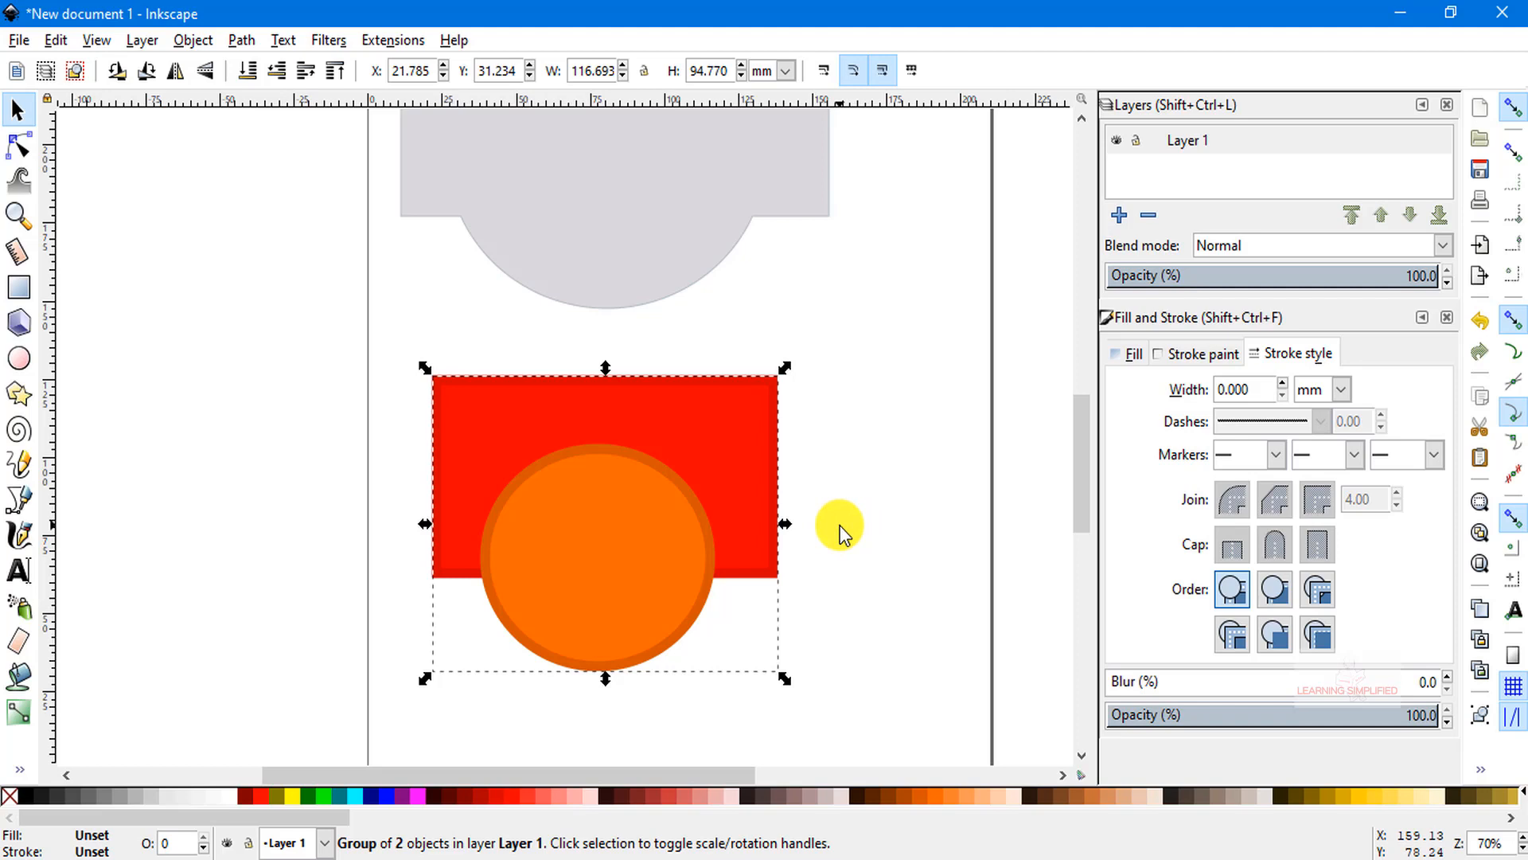
drag(841, 527, 584, 414)
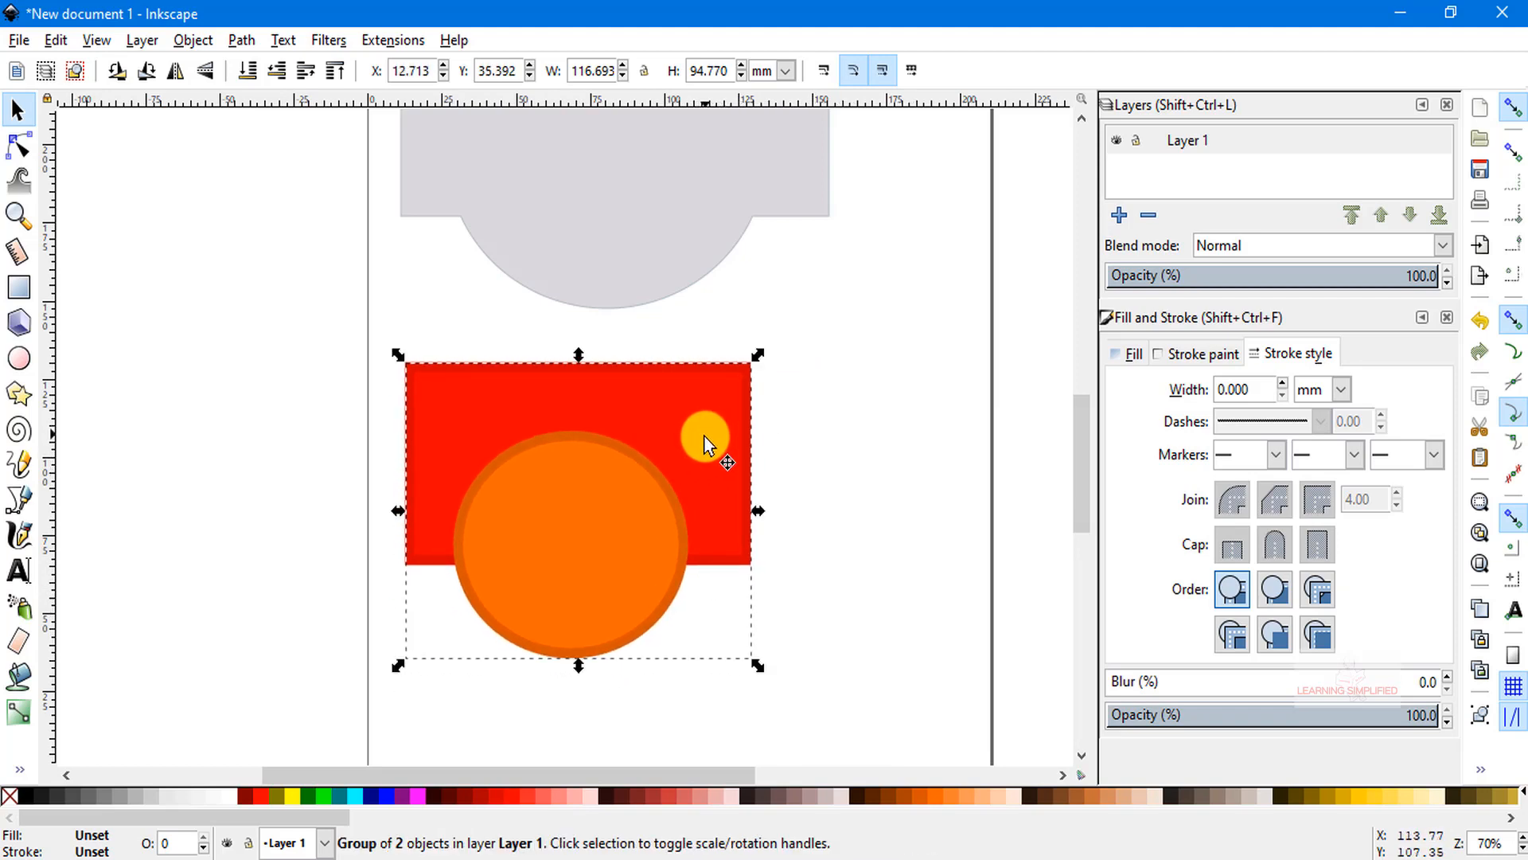
drag(706, 439, 449, 414)
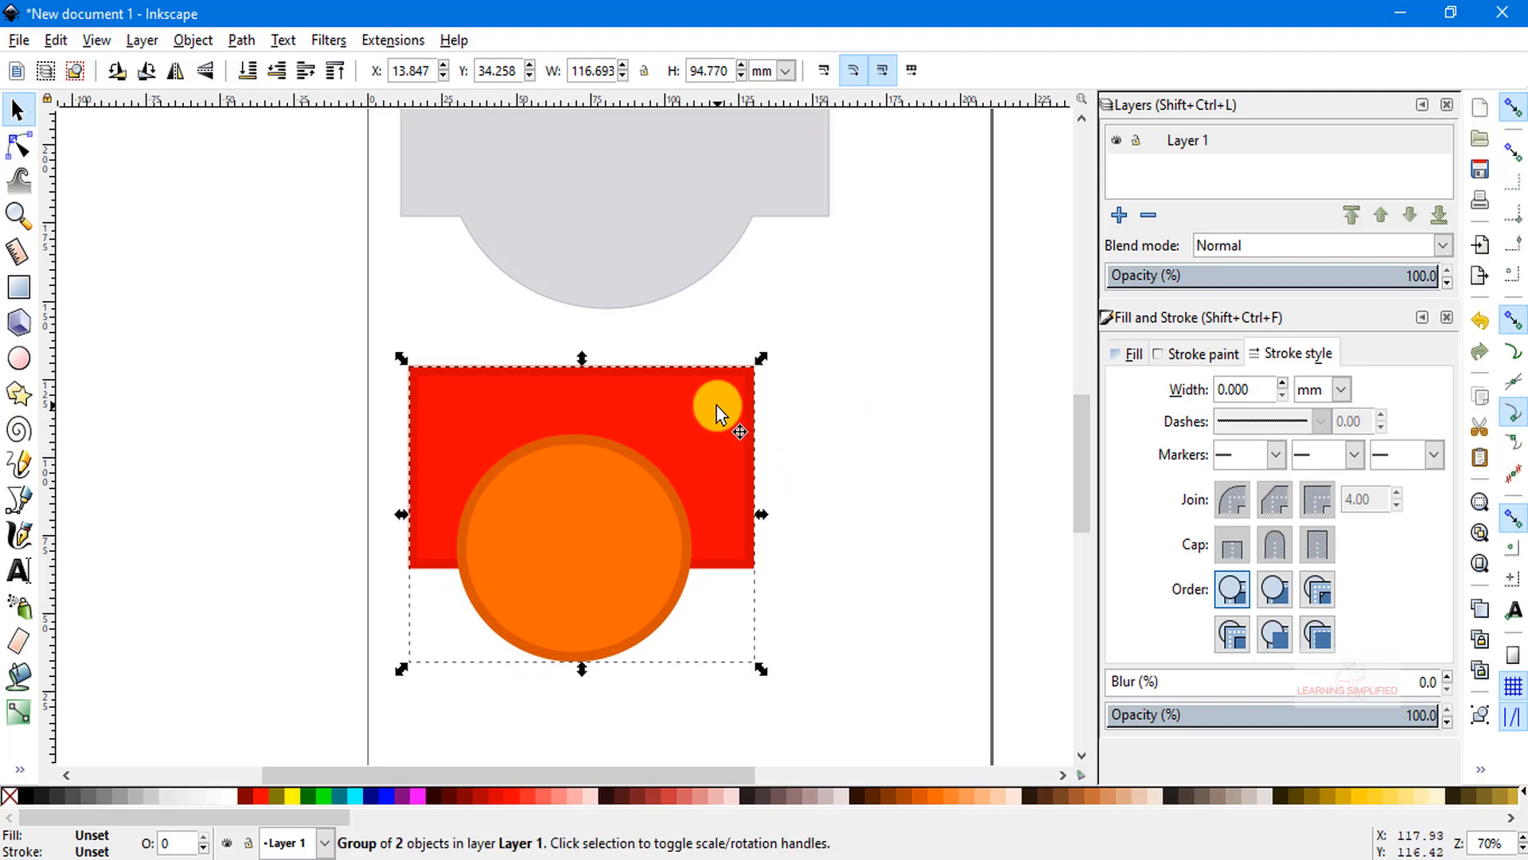
click(718, 404)
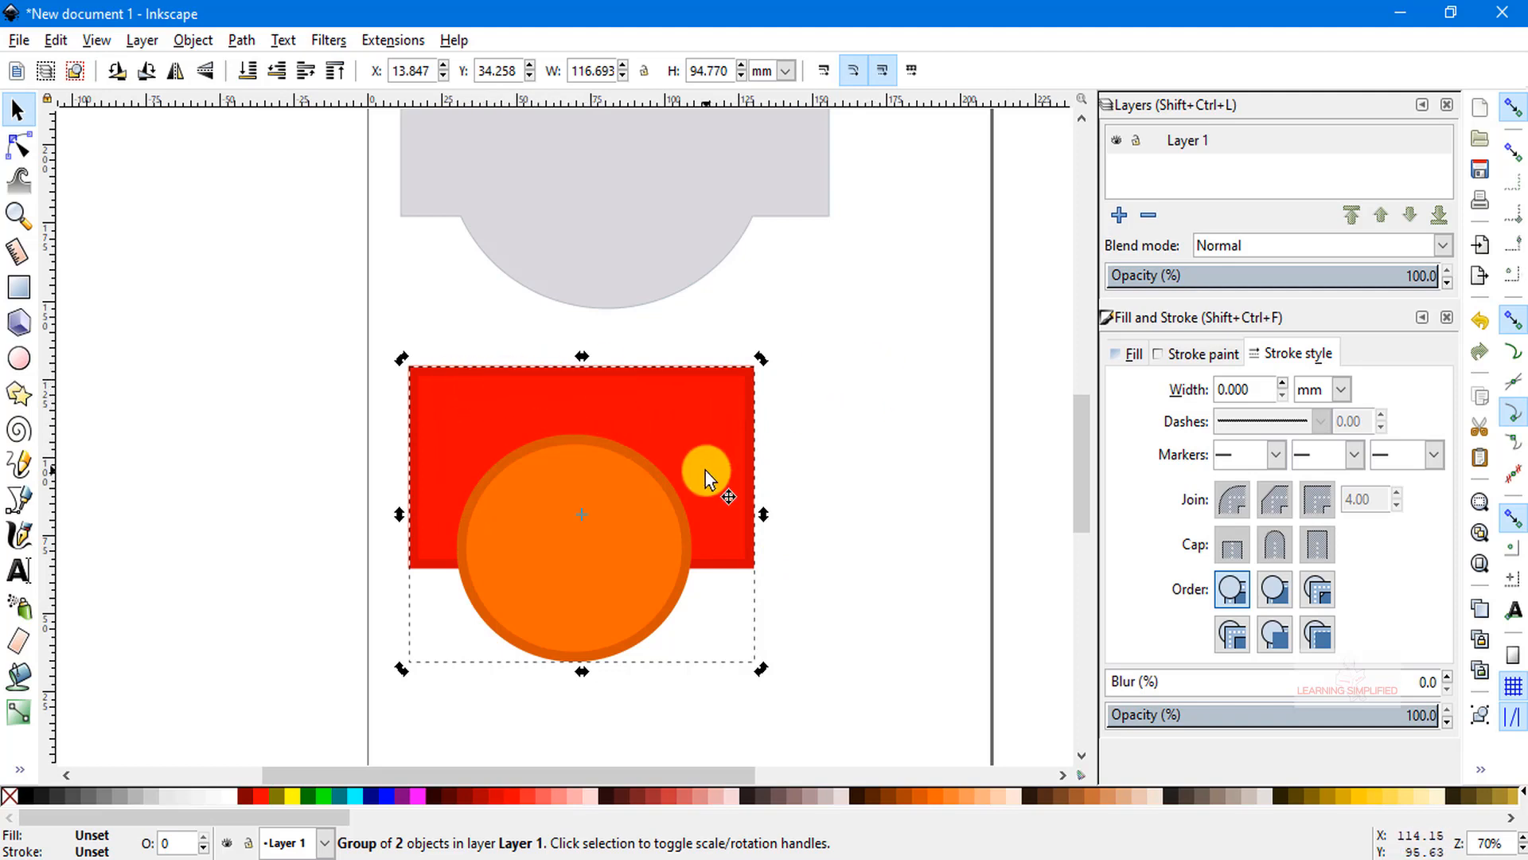
drag(707, 478, 527, 464)
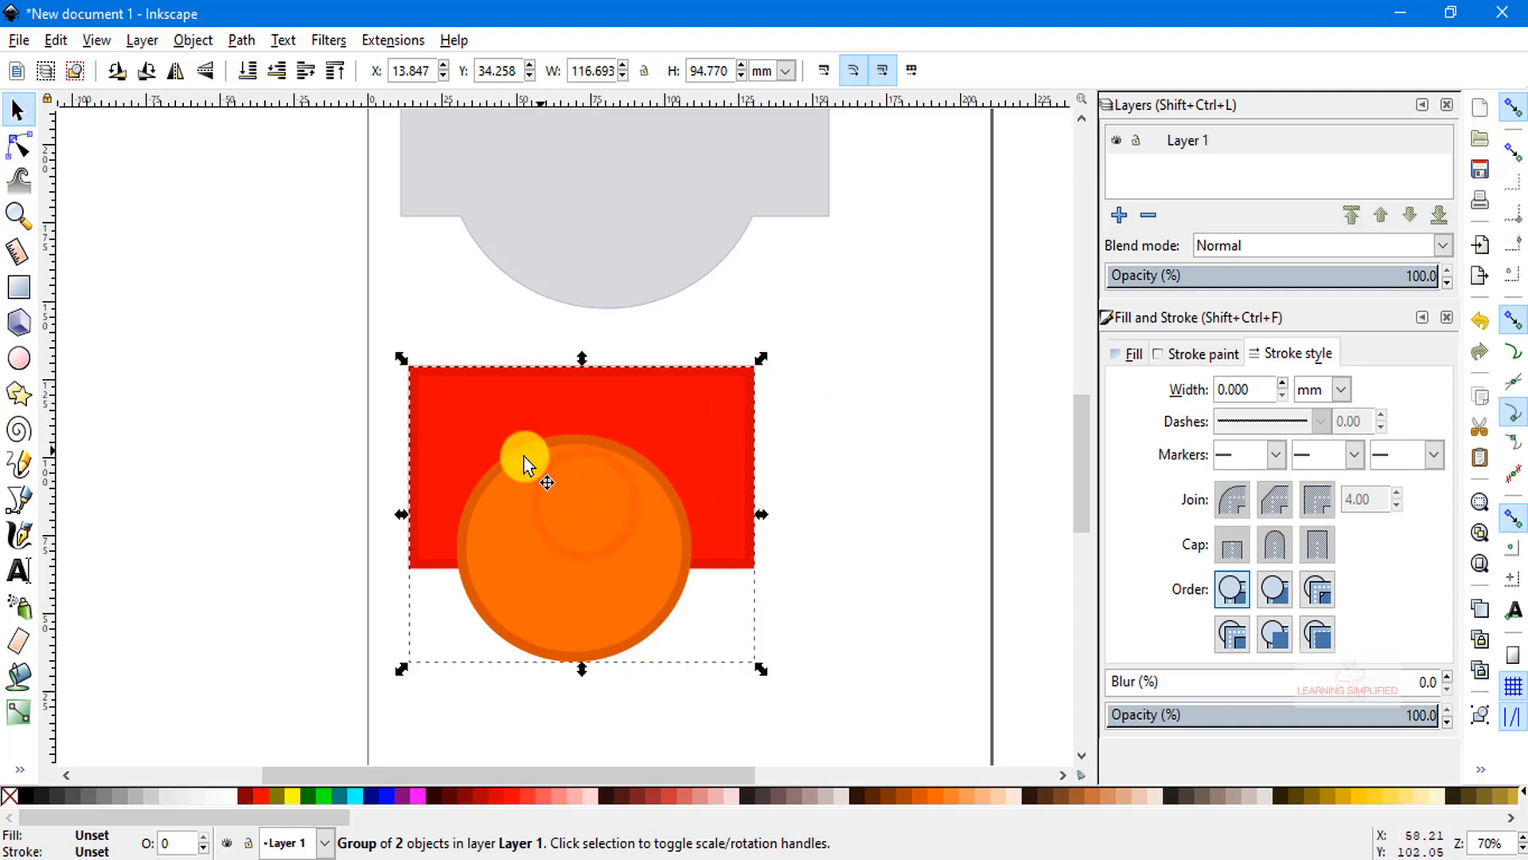
drag(527, 459, 600, 497)
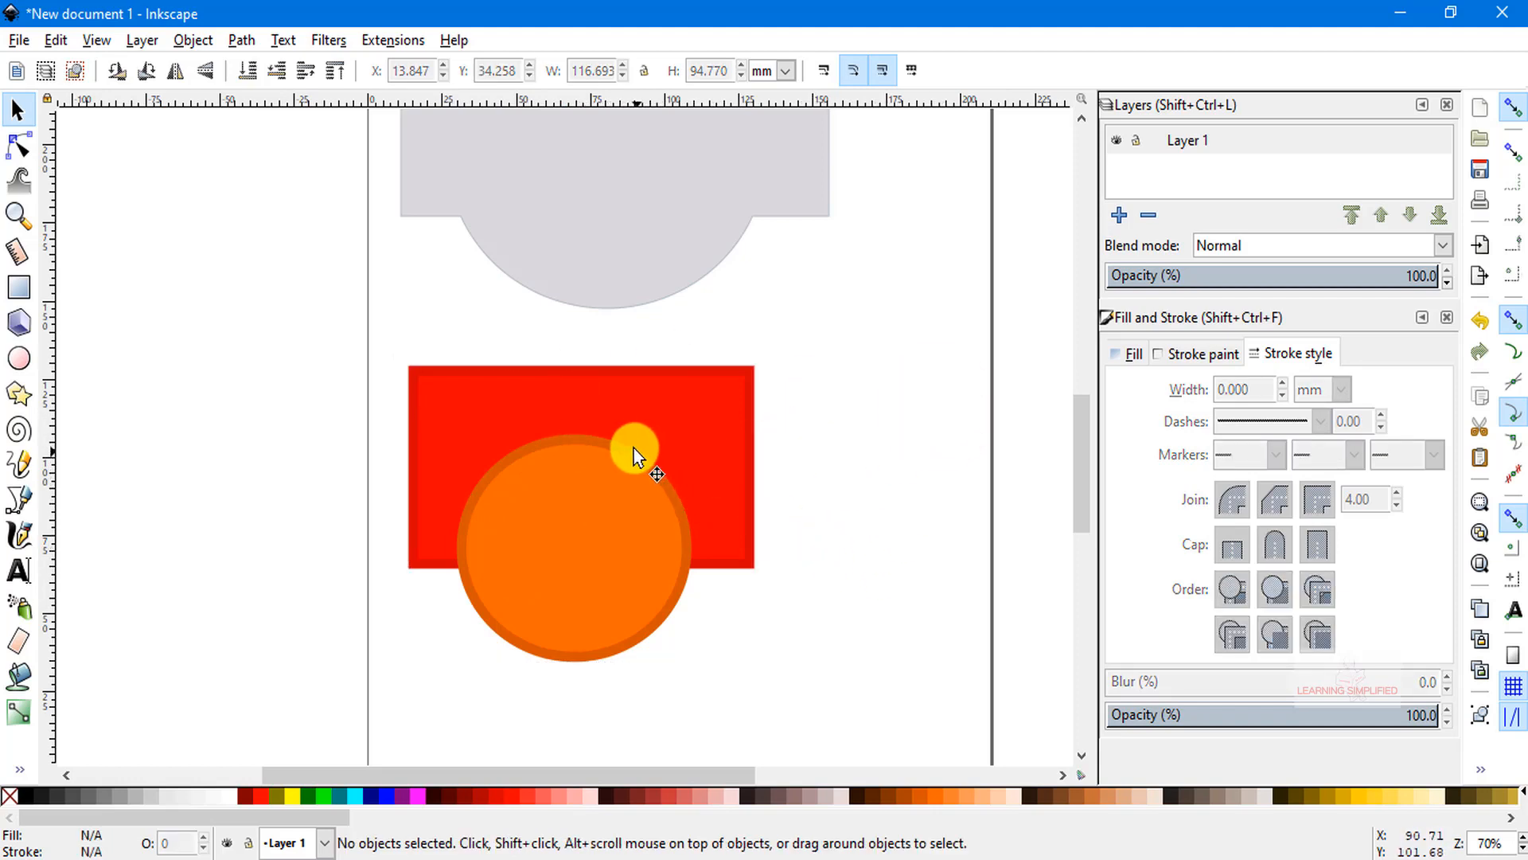
mouse_move(633, 463)
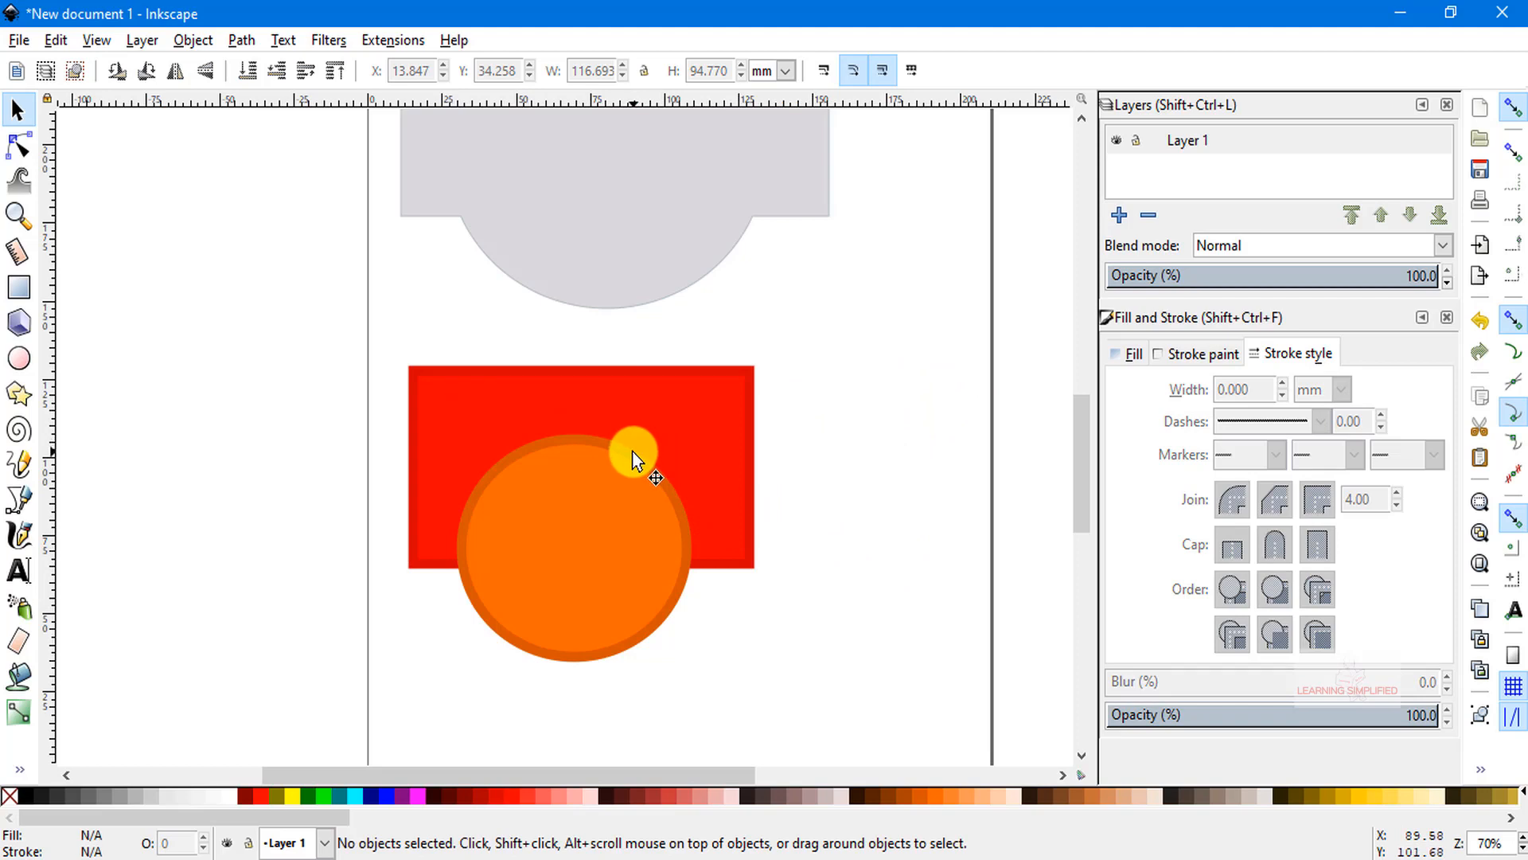
mouse_move(639, 466)
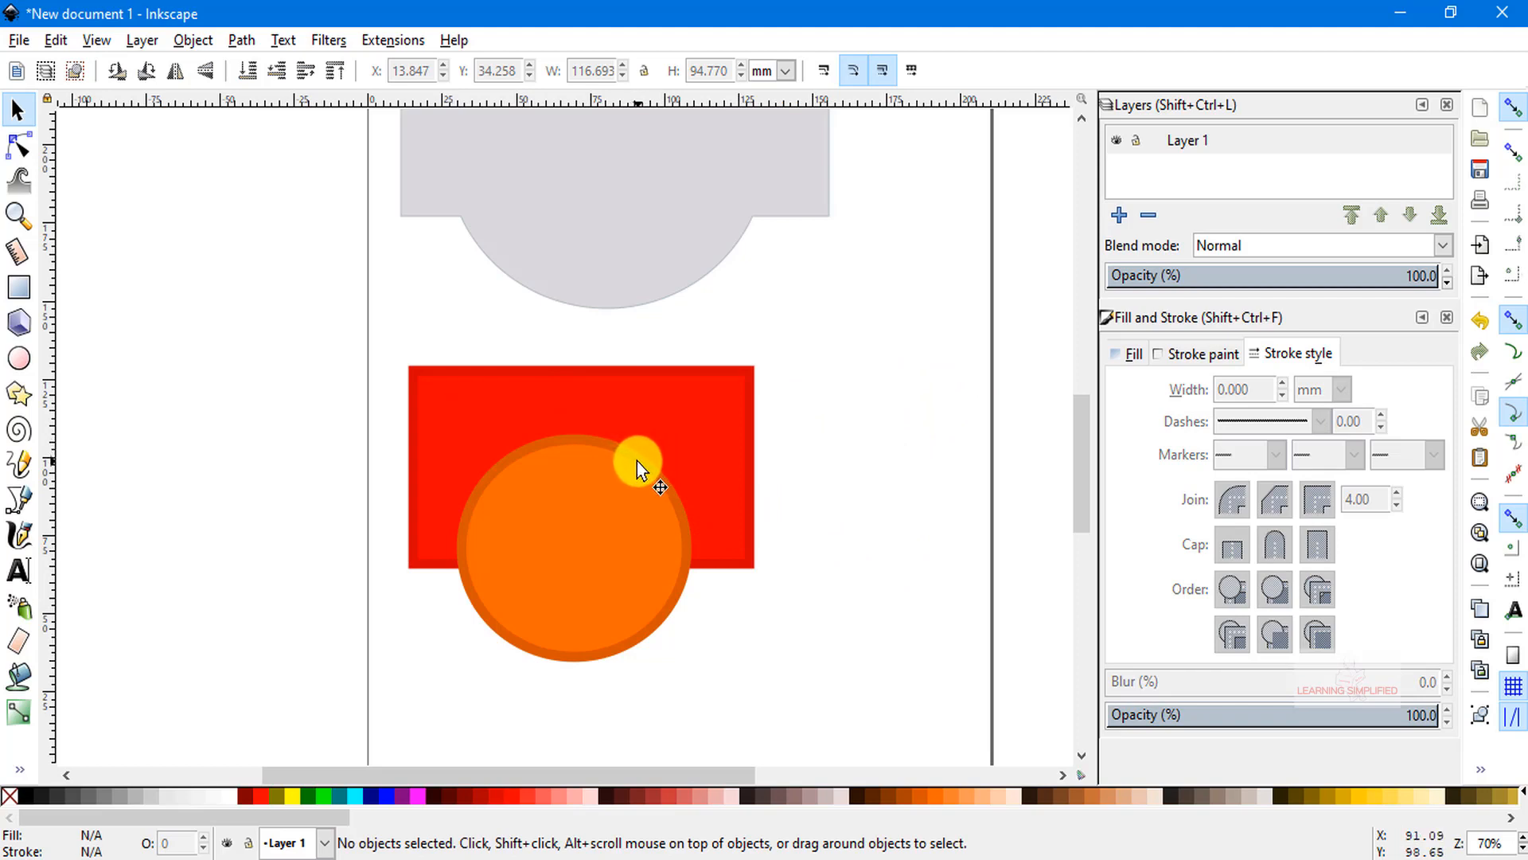
- Bring the grey union path into view and select it as a single seven-node path
drag(638, 468, 707, 497)
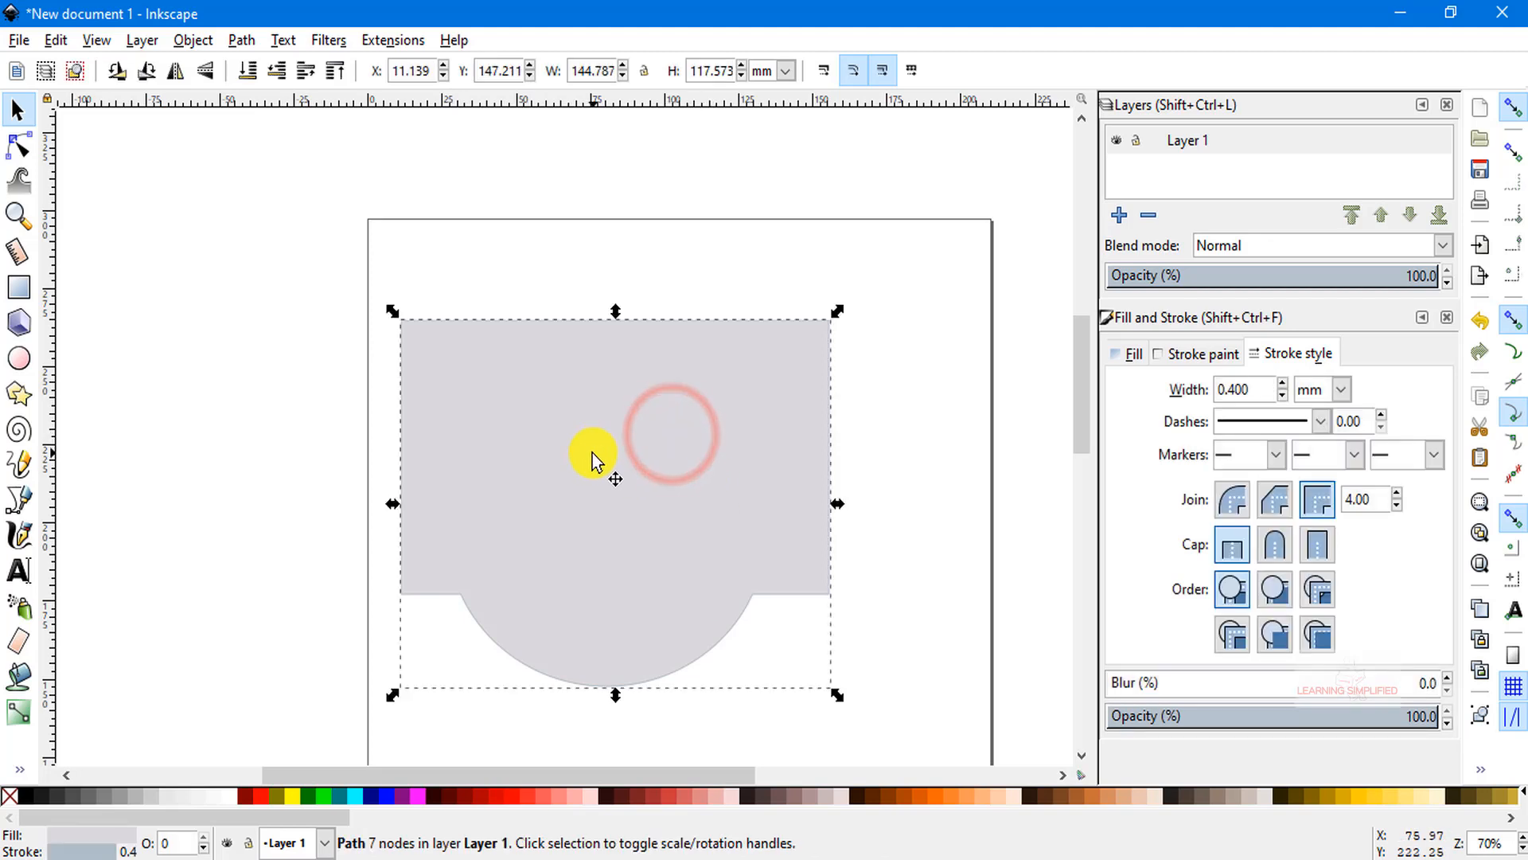
- Drag the grey union path to a new spot on the page, moving as one path
drag(593, 454, 693, 423)
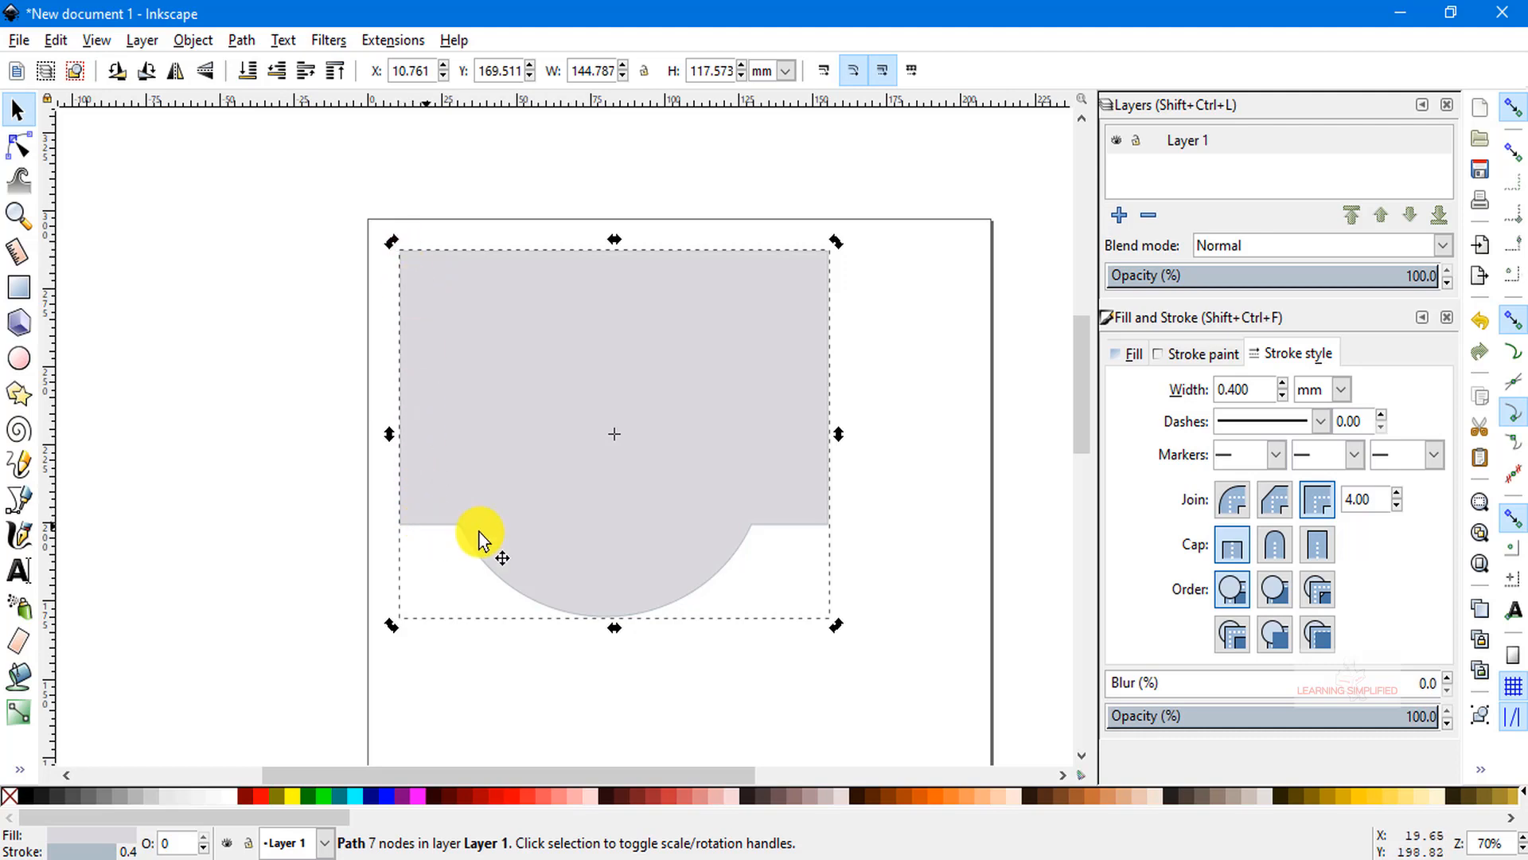
mouse_move(568, 624)
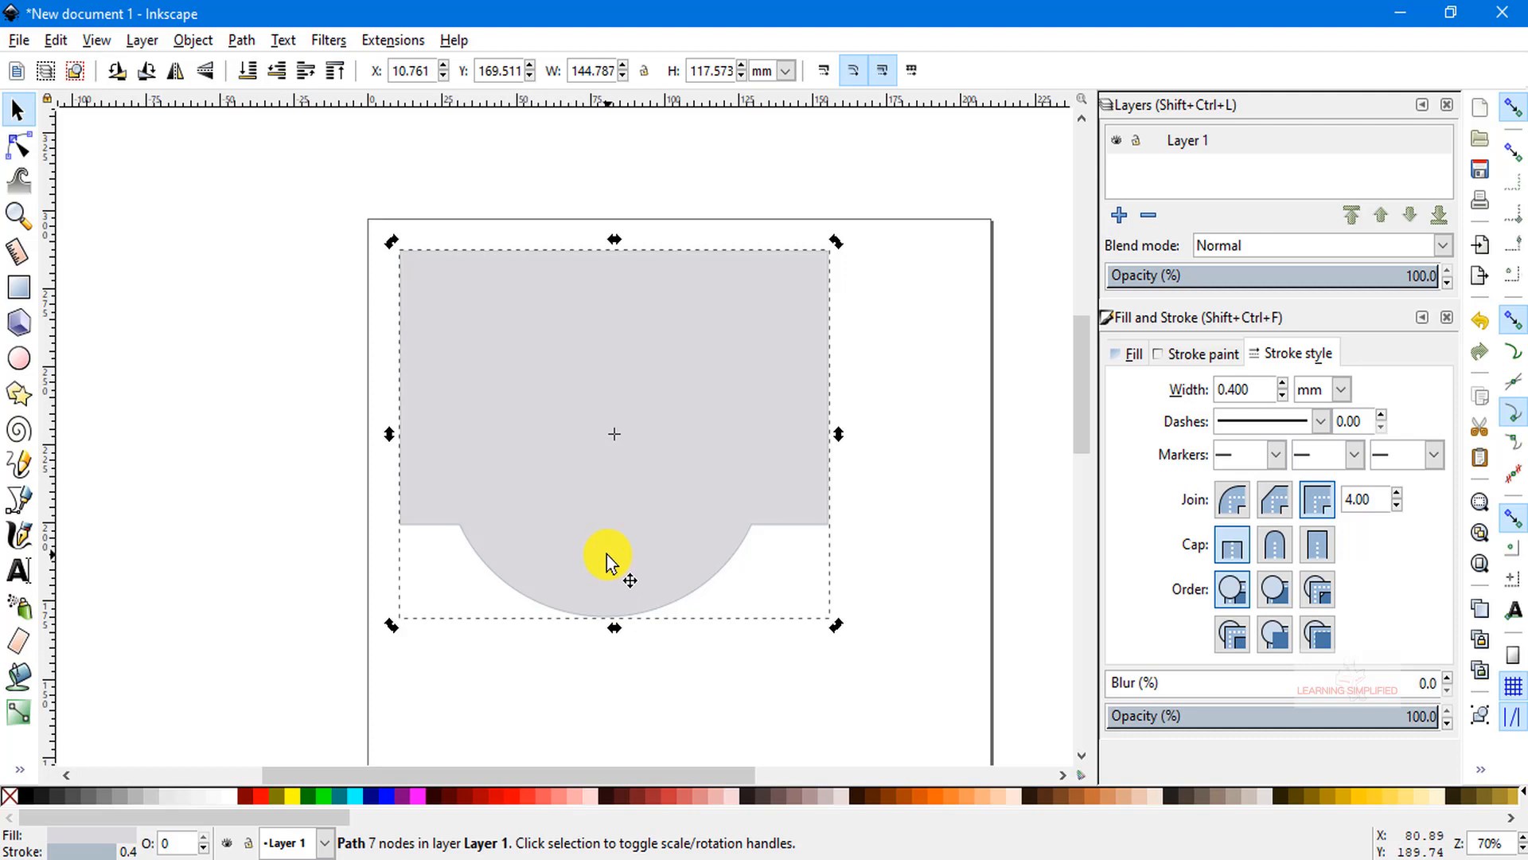
mouse_move(811, 378)
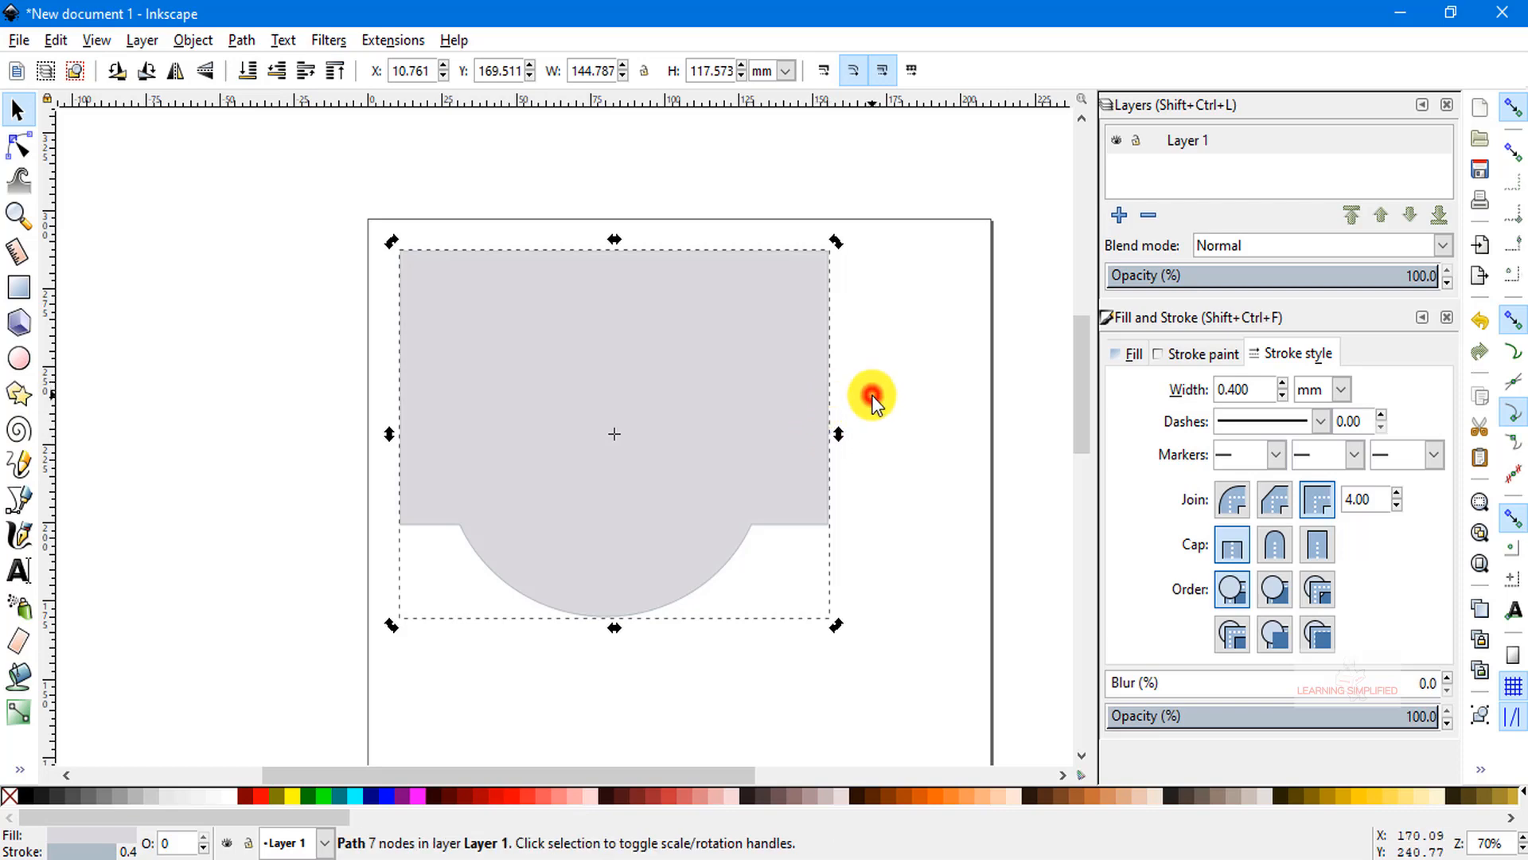
drag(871, 396, 461, 325)
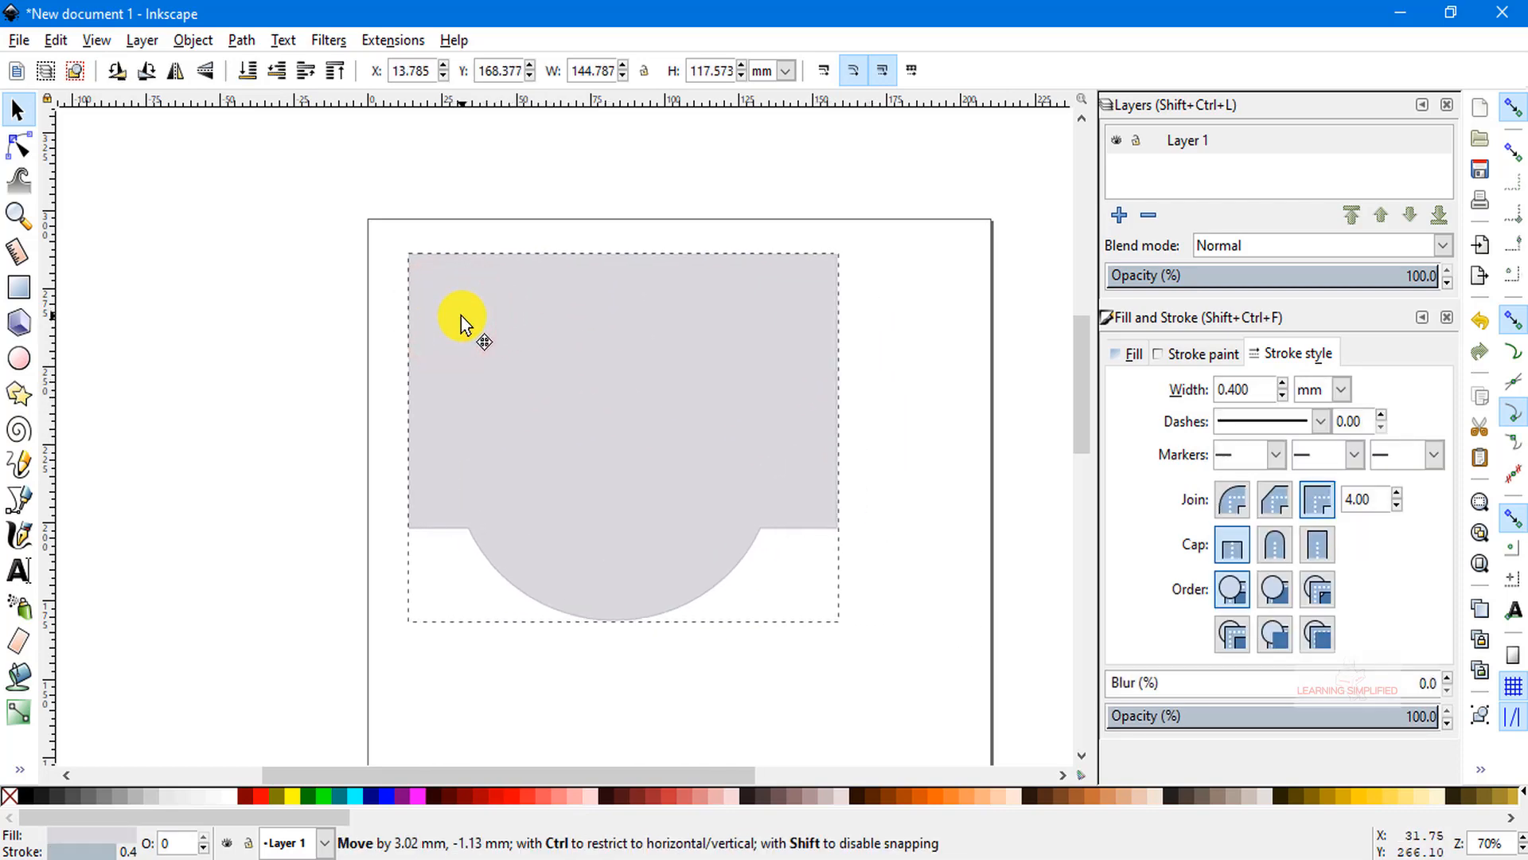
drag(464, 322, 565, 414)
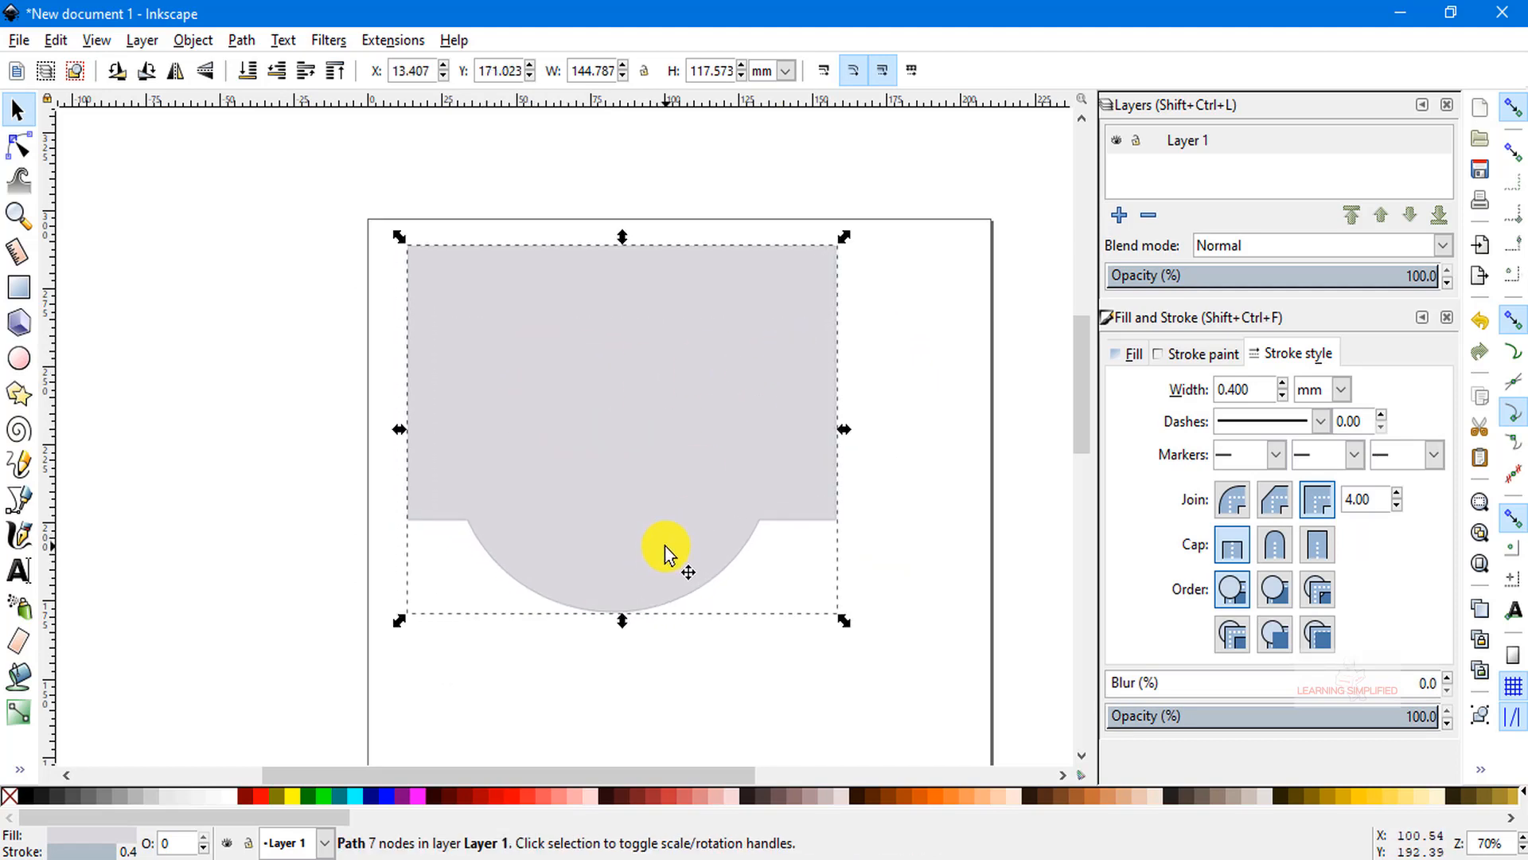
mouse_move(667, 555)
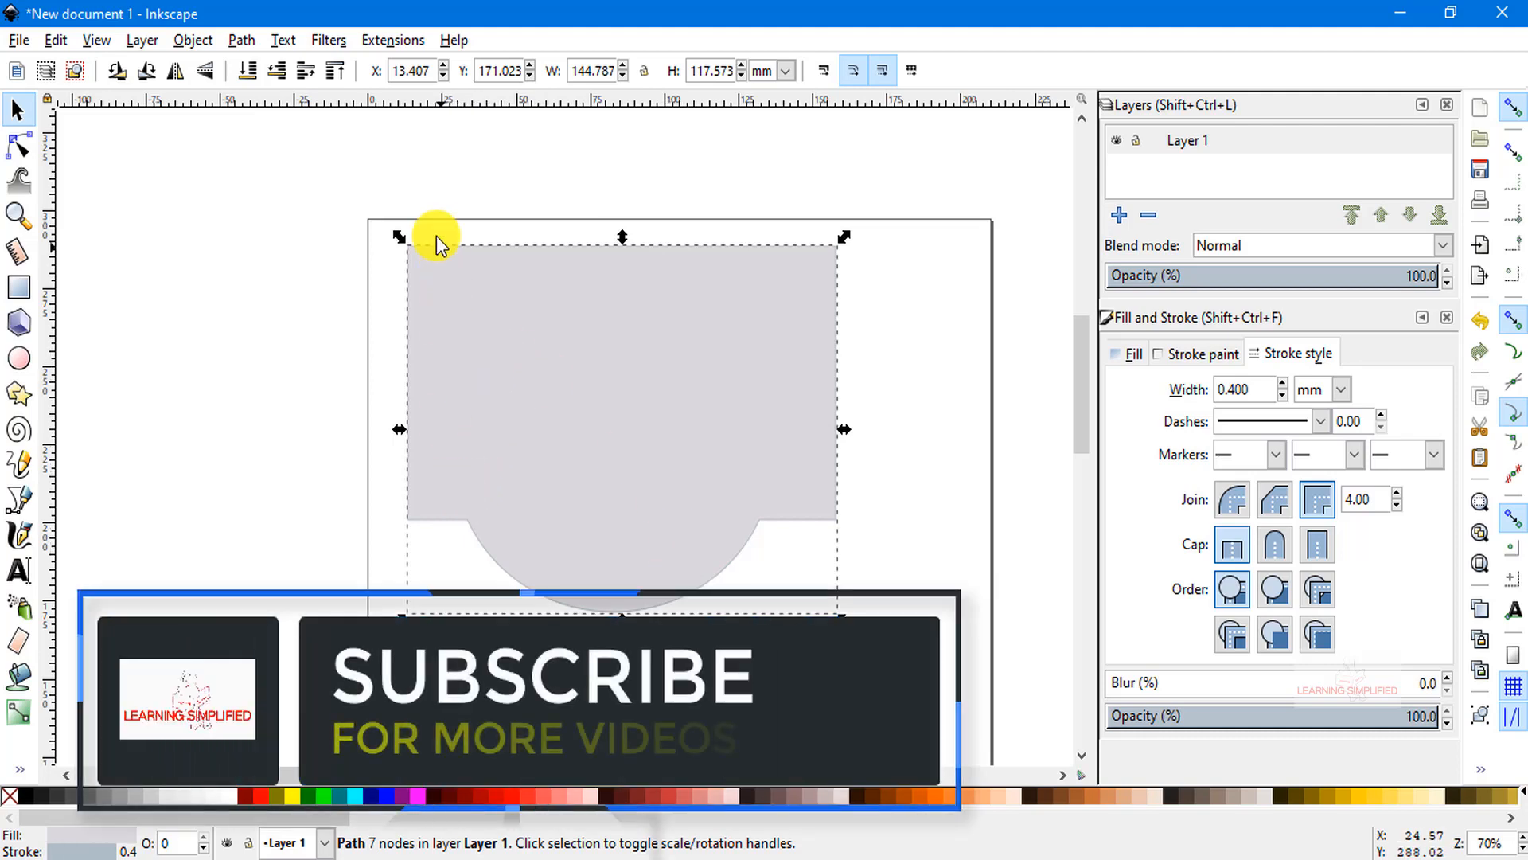
mouse_move(814, 468)
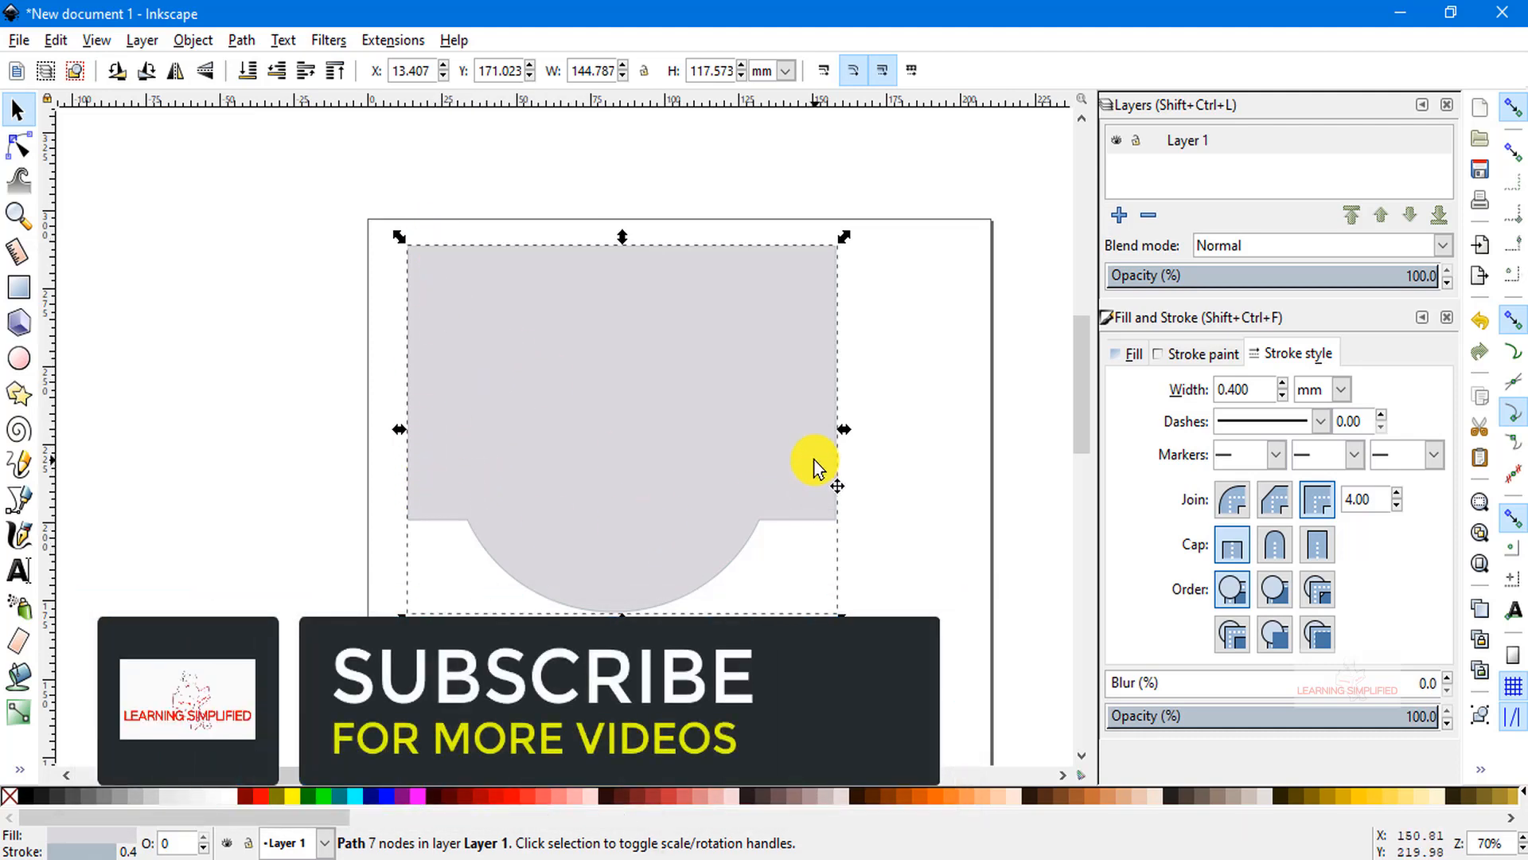
click(924, 527)
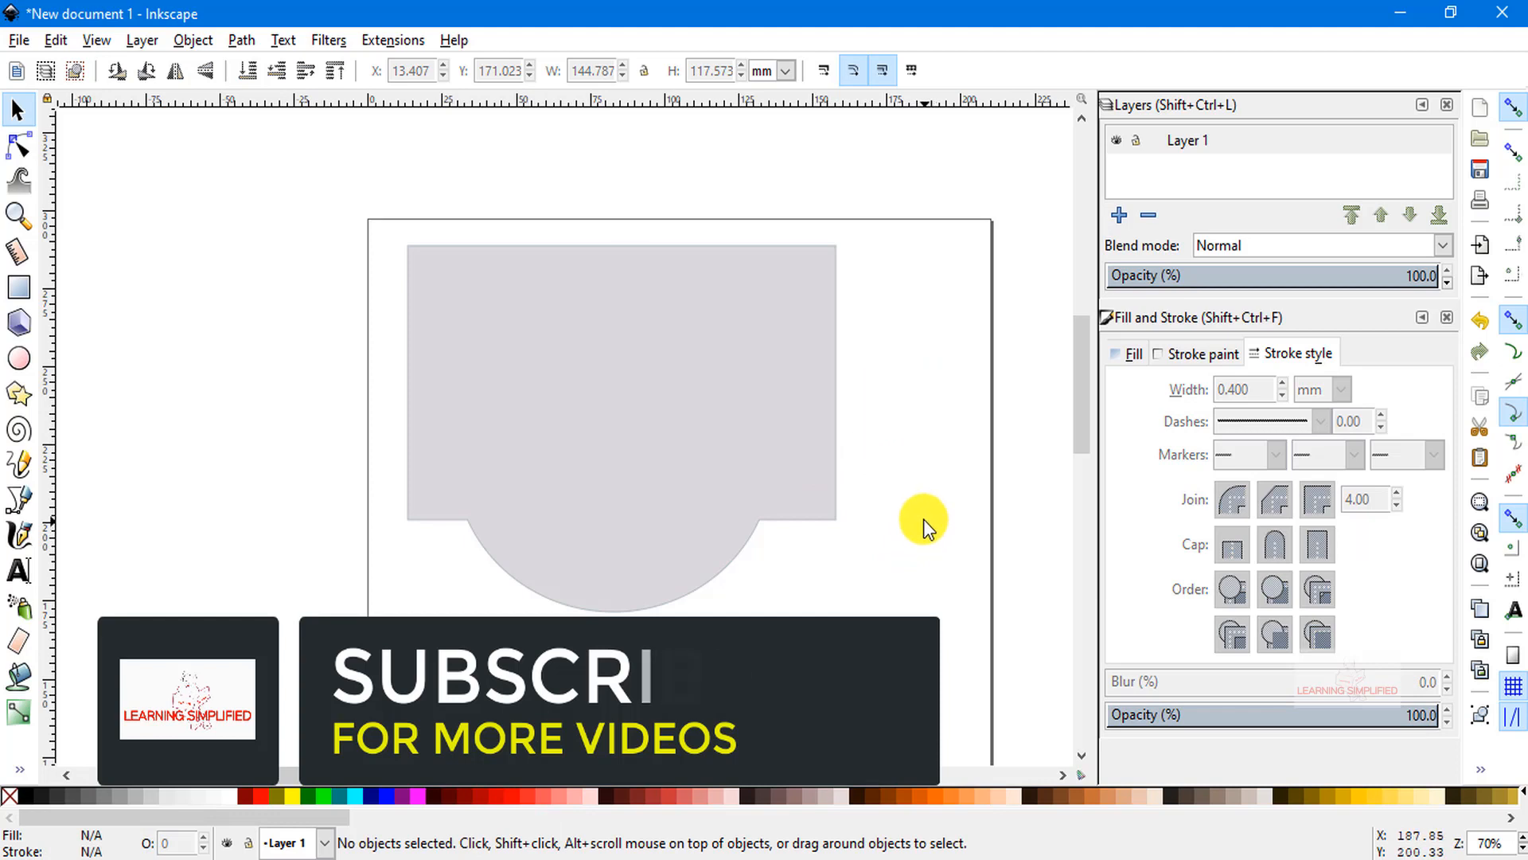